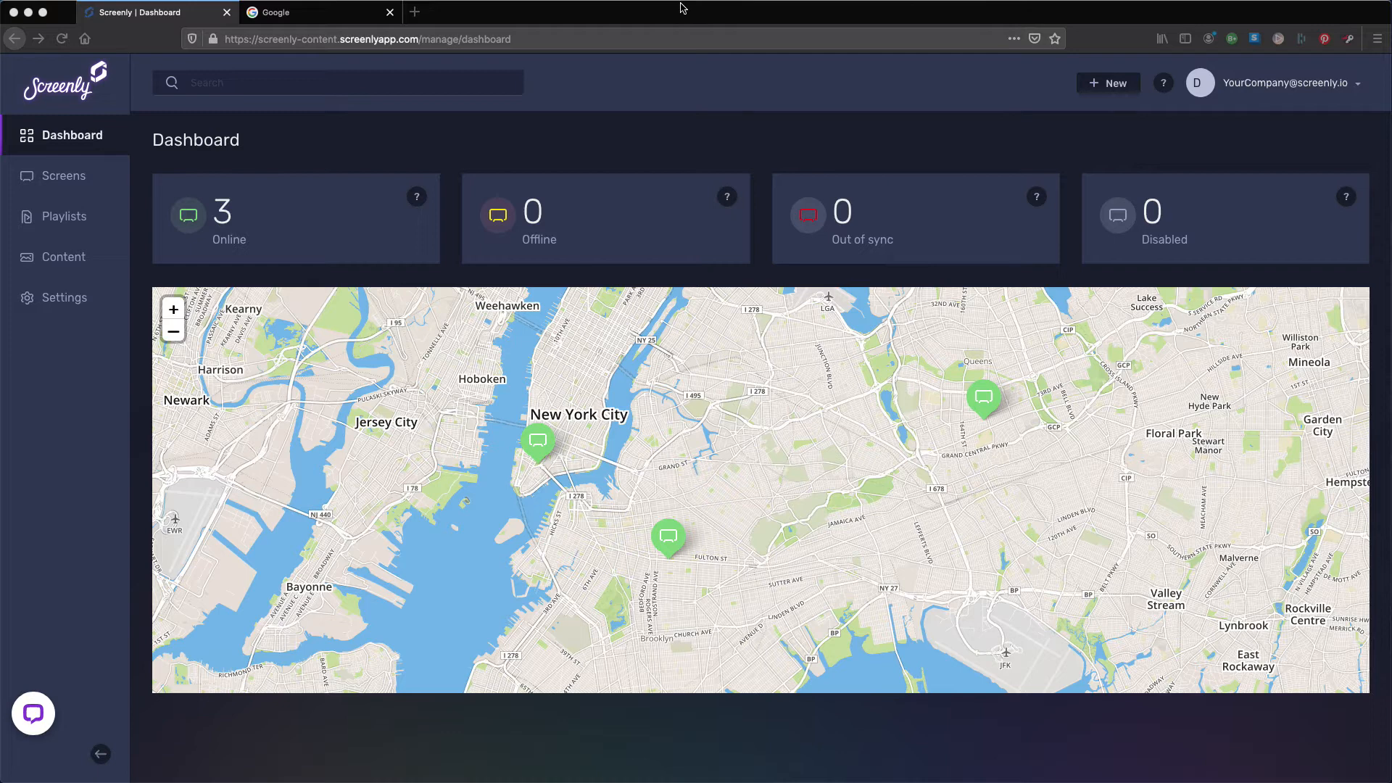
mouse_move(468, 20)
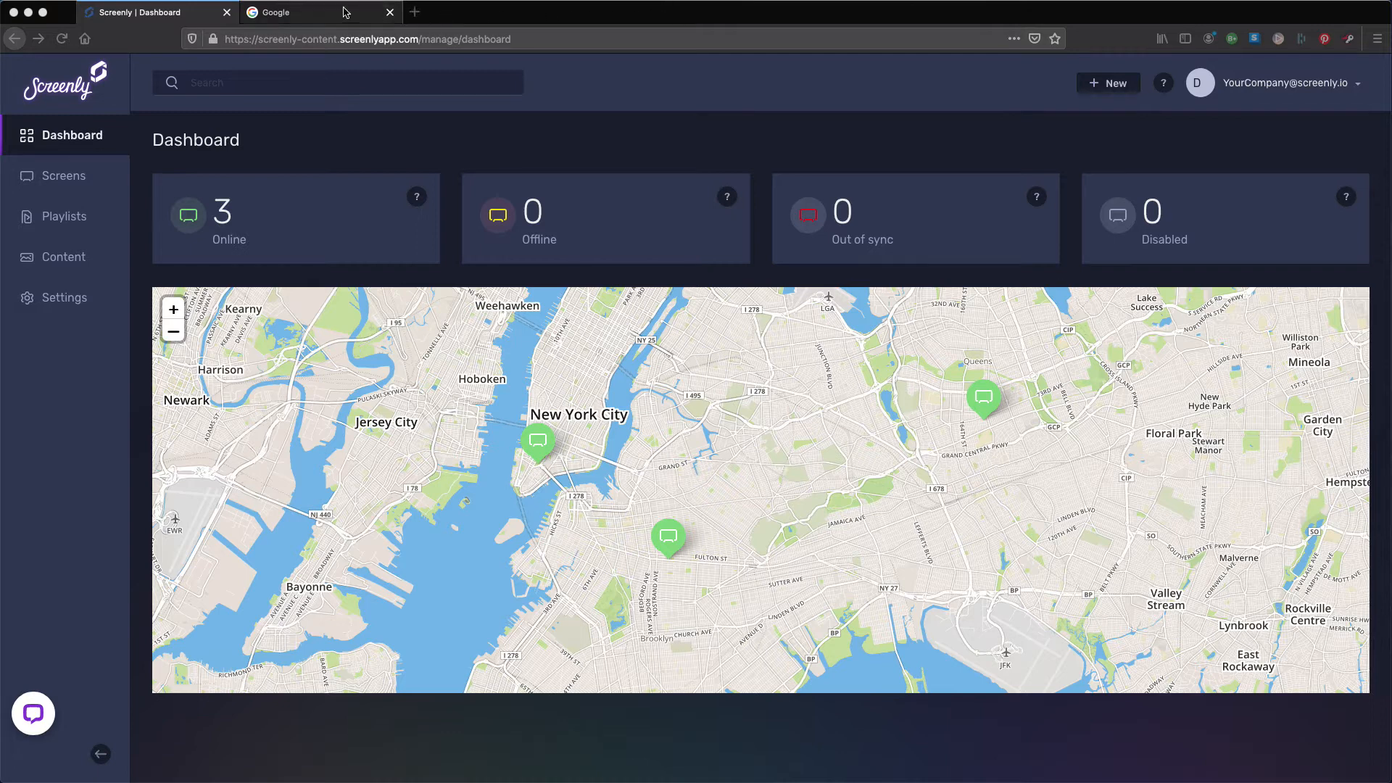
mouse_move(306, 18)
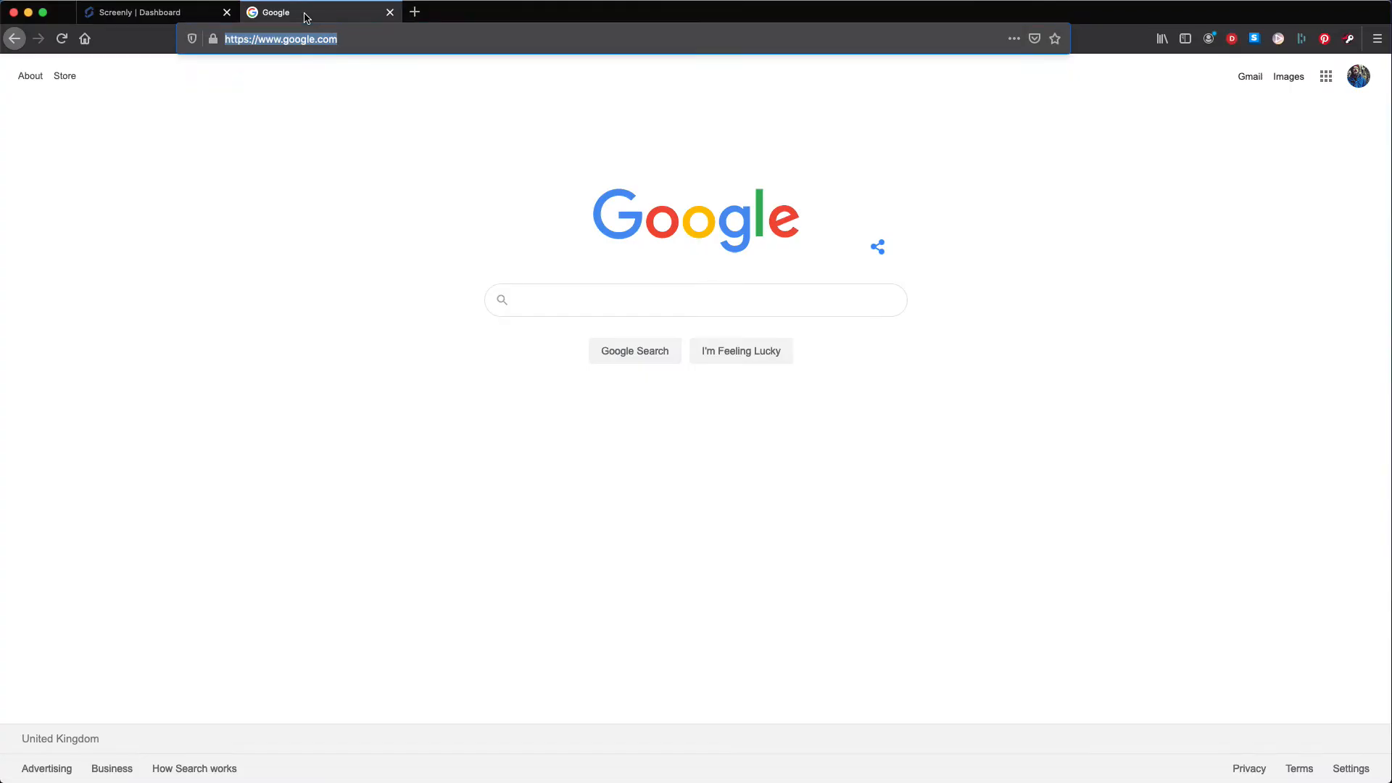
left_click(280, 38)
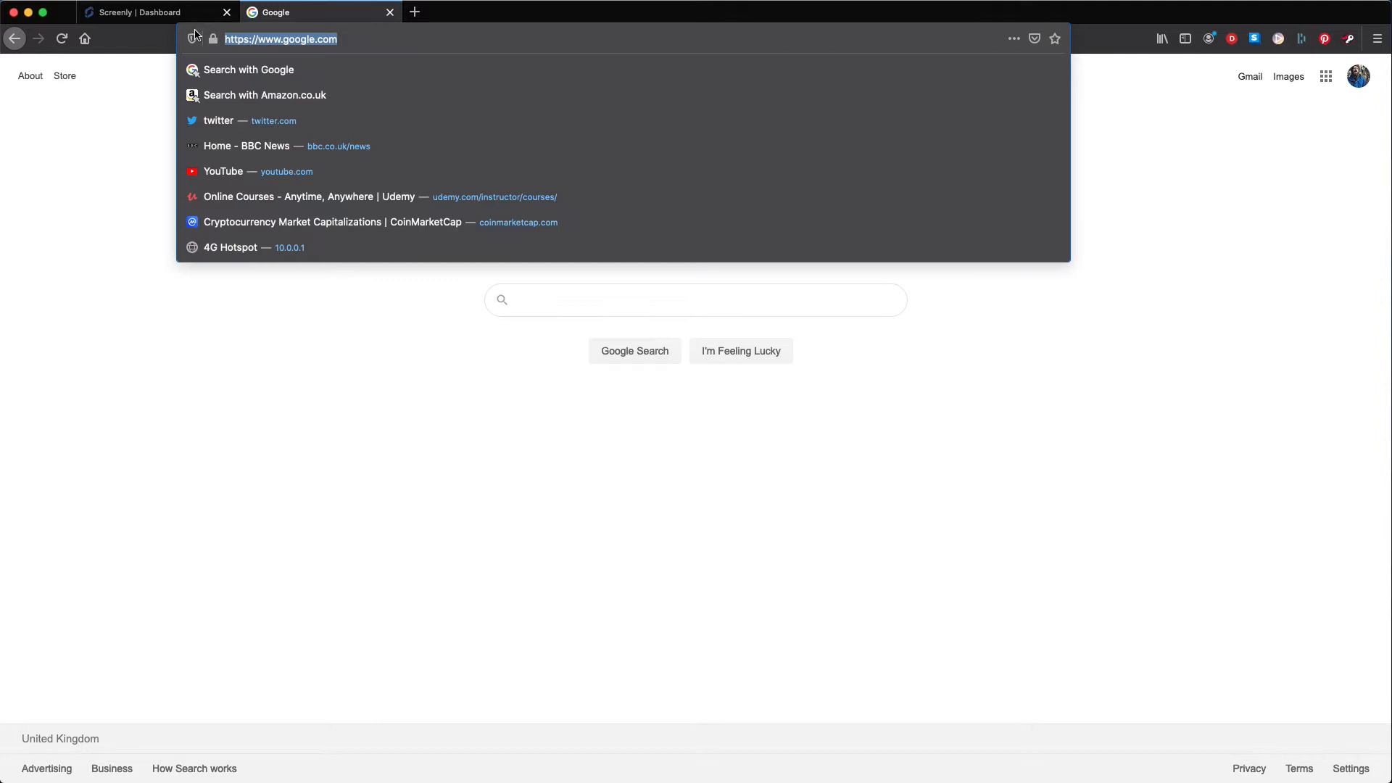
type("https://calendar.google.com")
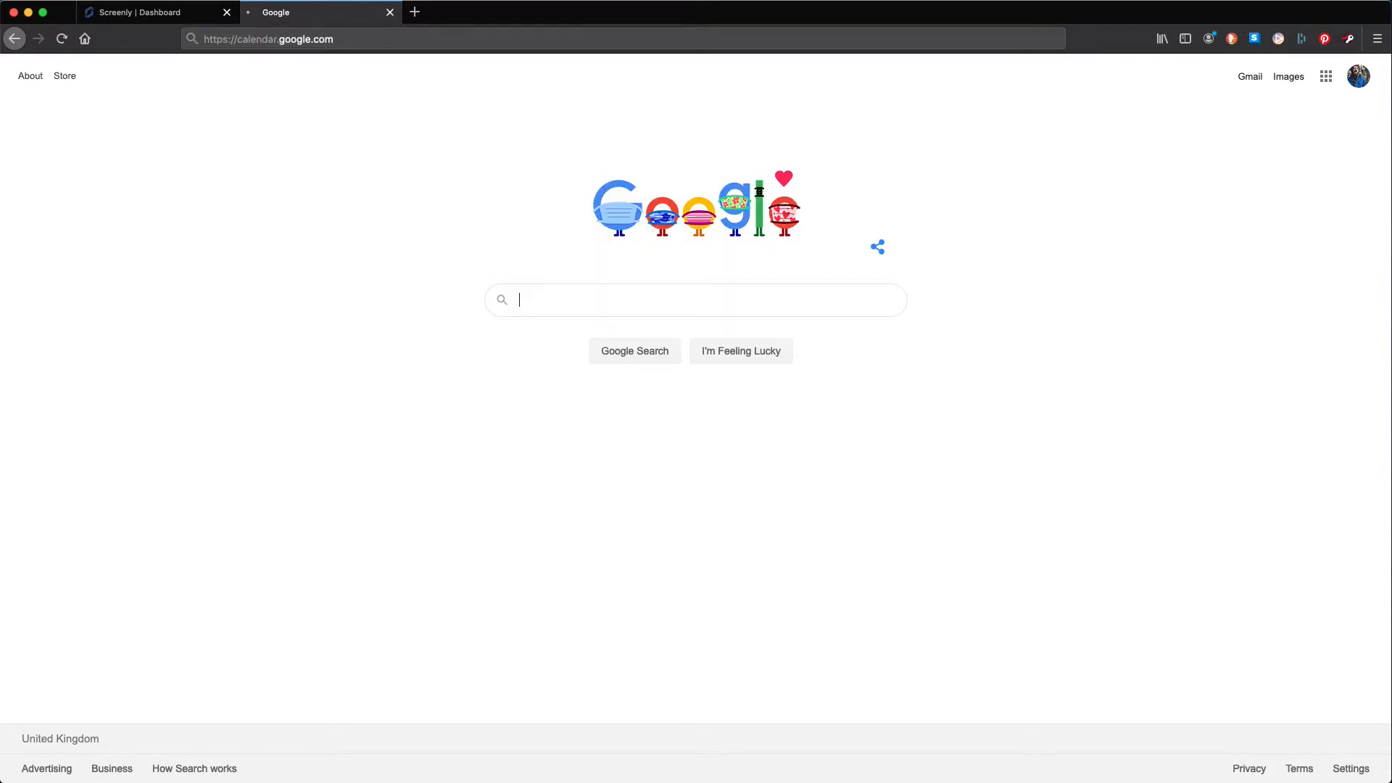
key("Return")
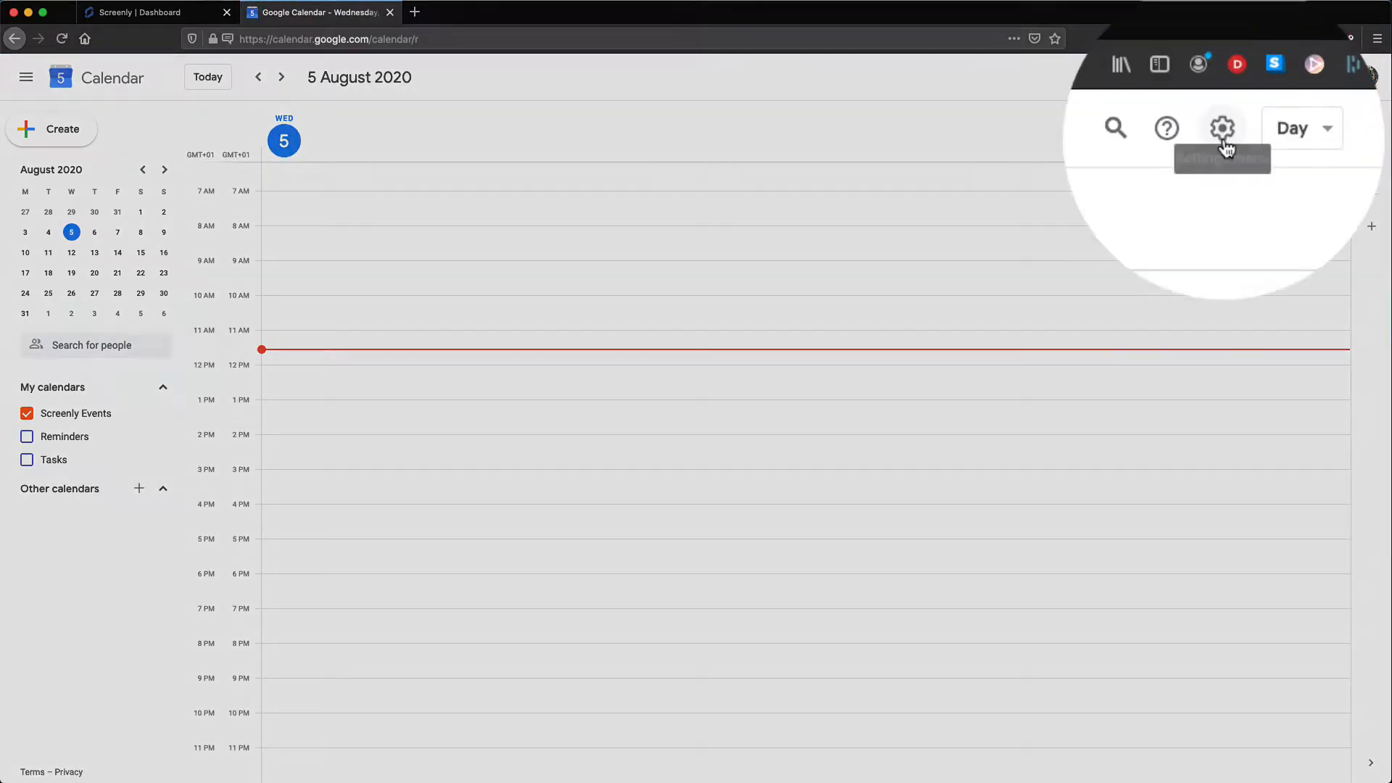
left_click(1222, 127)
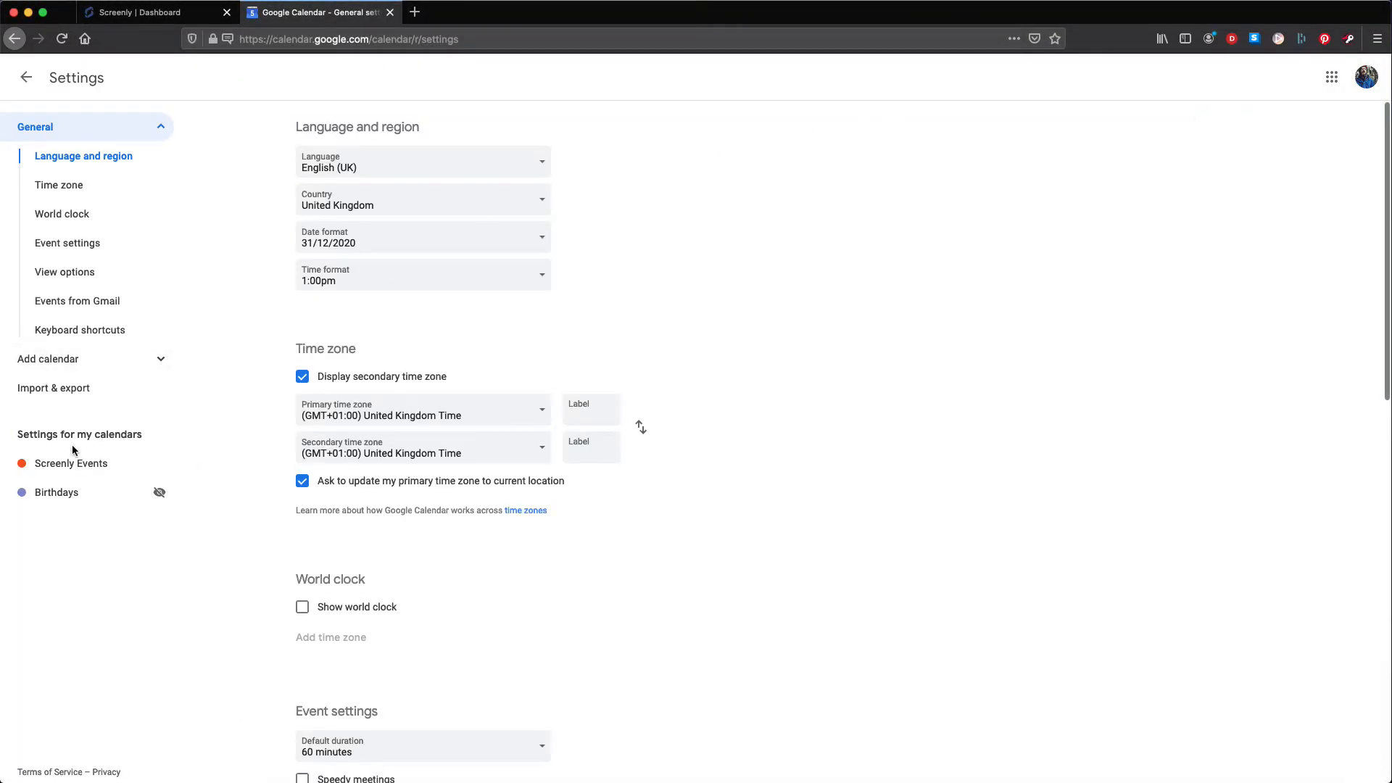
Step: Make the Screenly Events calendar publicly share only free/busy information
left_click(72, 462)
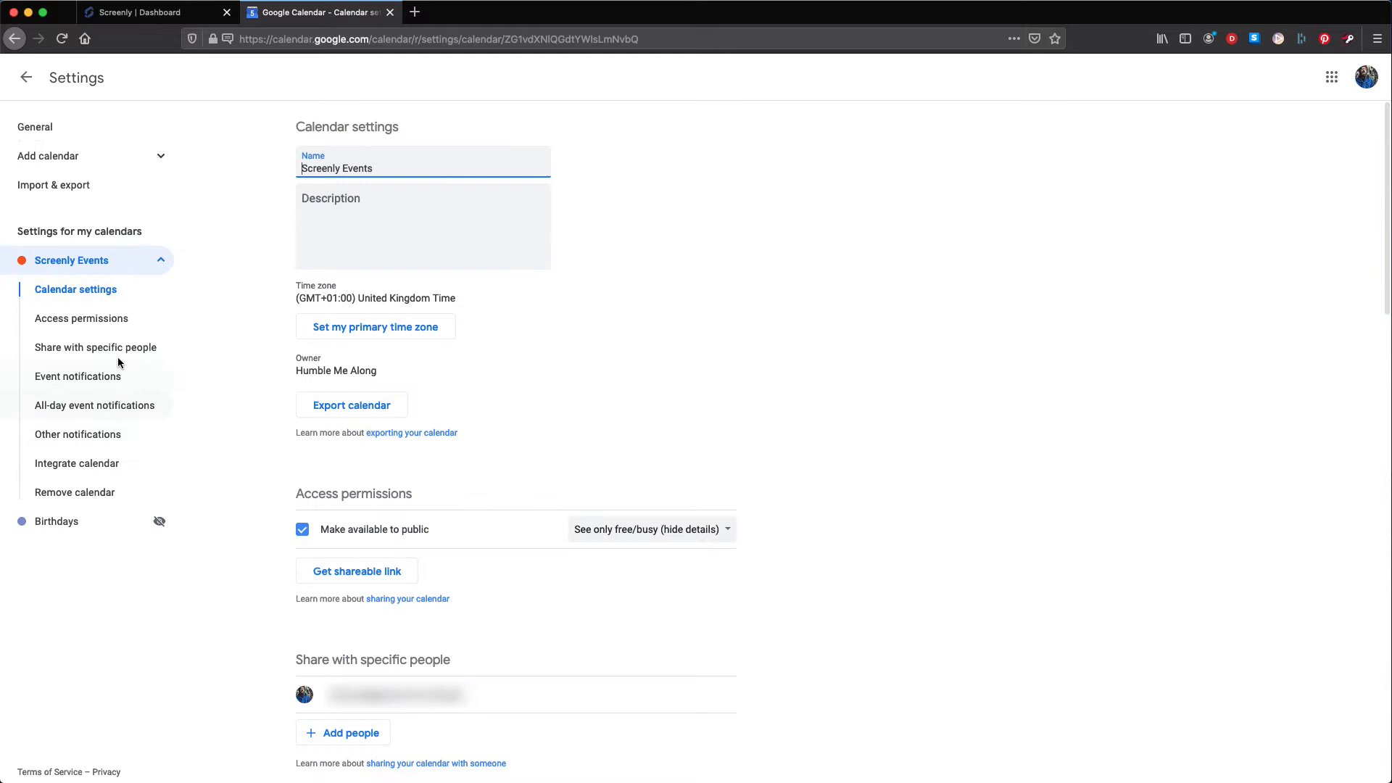
mouse_move(138, 232)
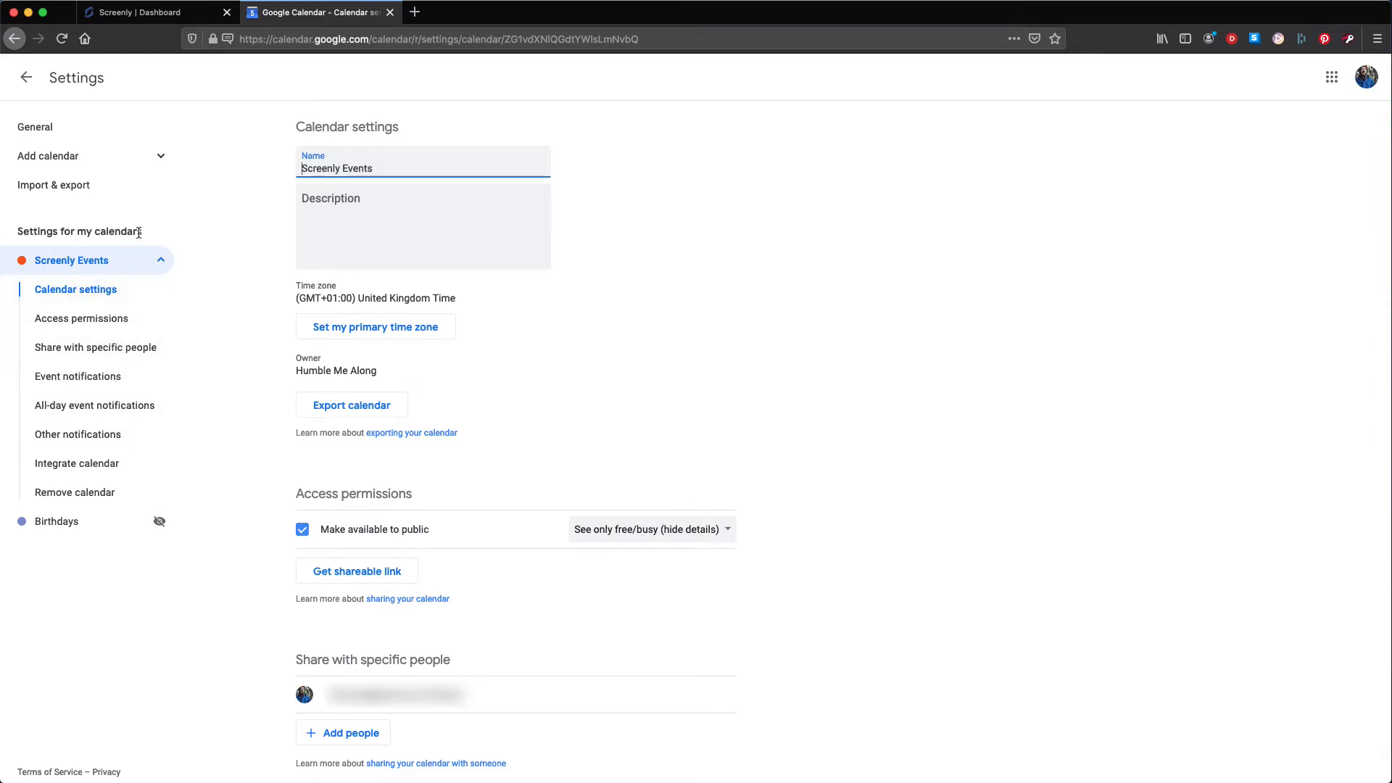
mouse_move(113, 236)
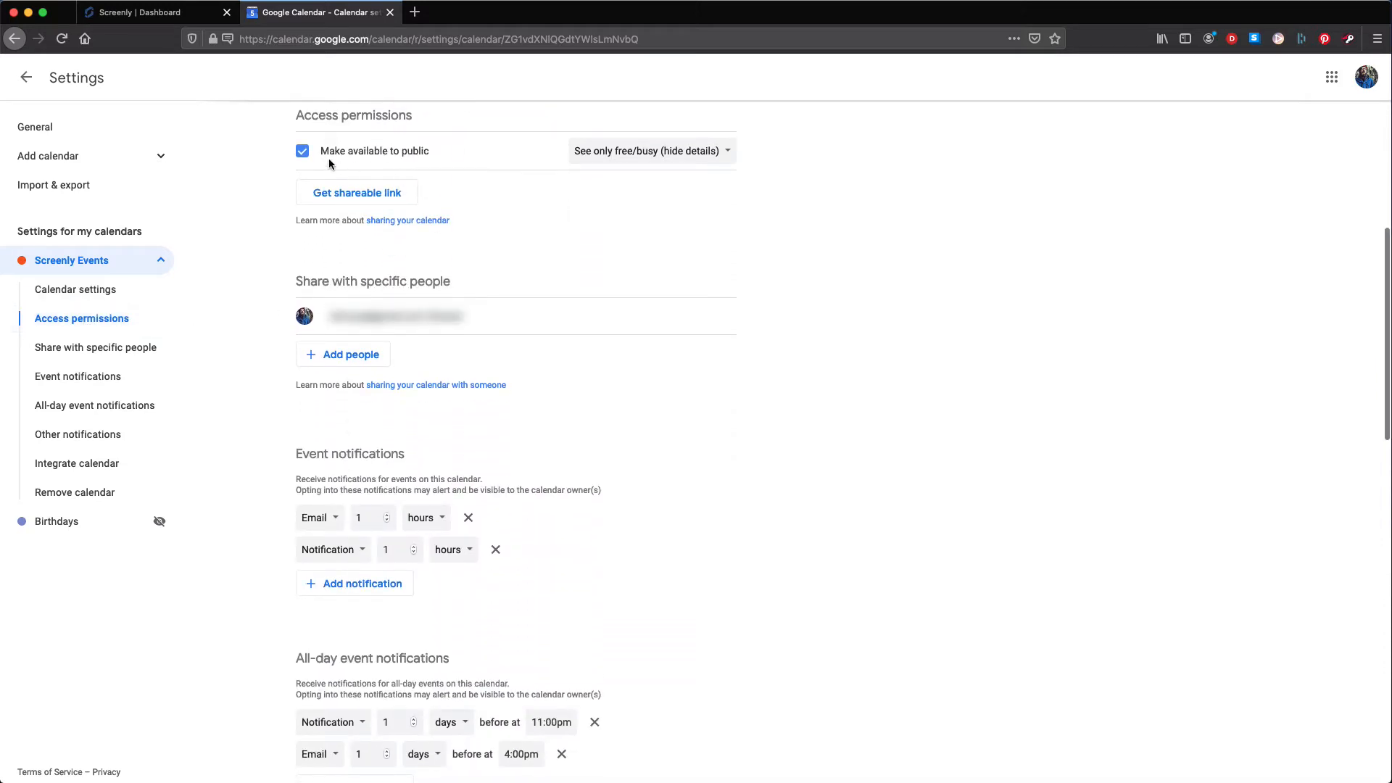
mouse_move(409, 165)
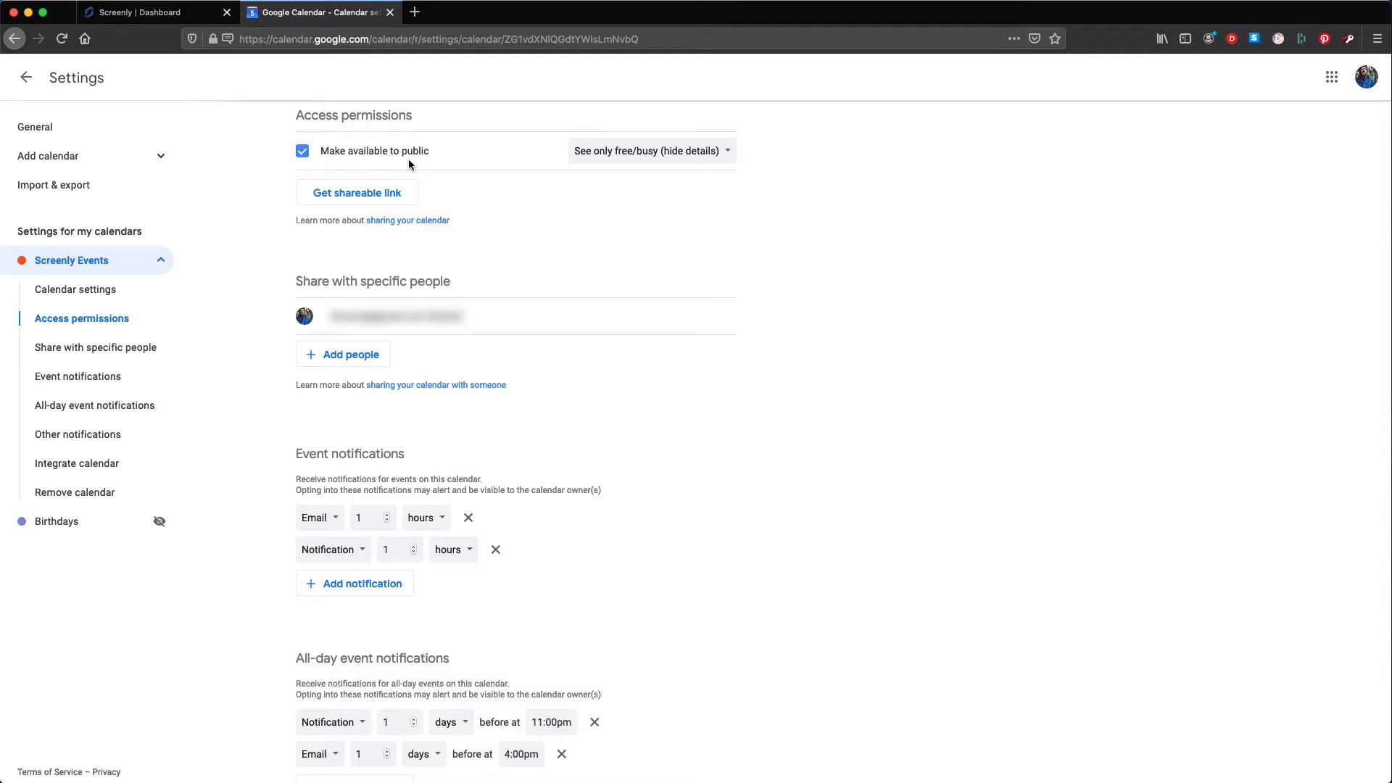
mouse_move(596, 232)
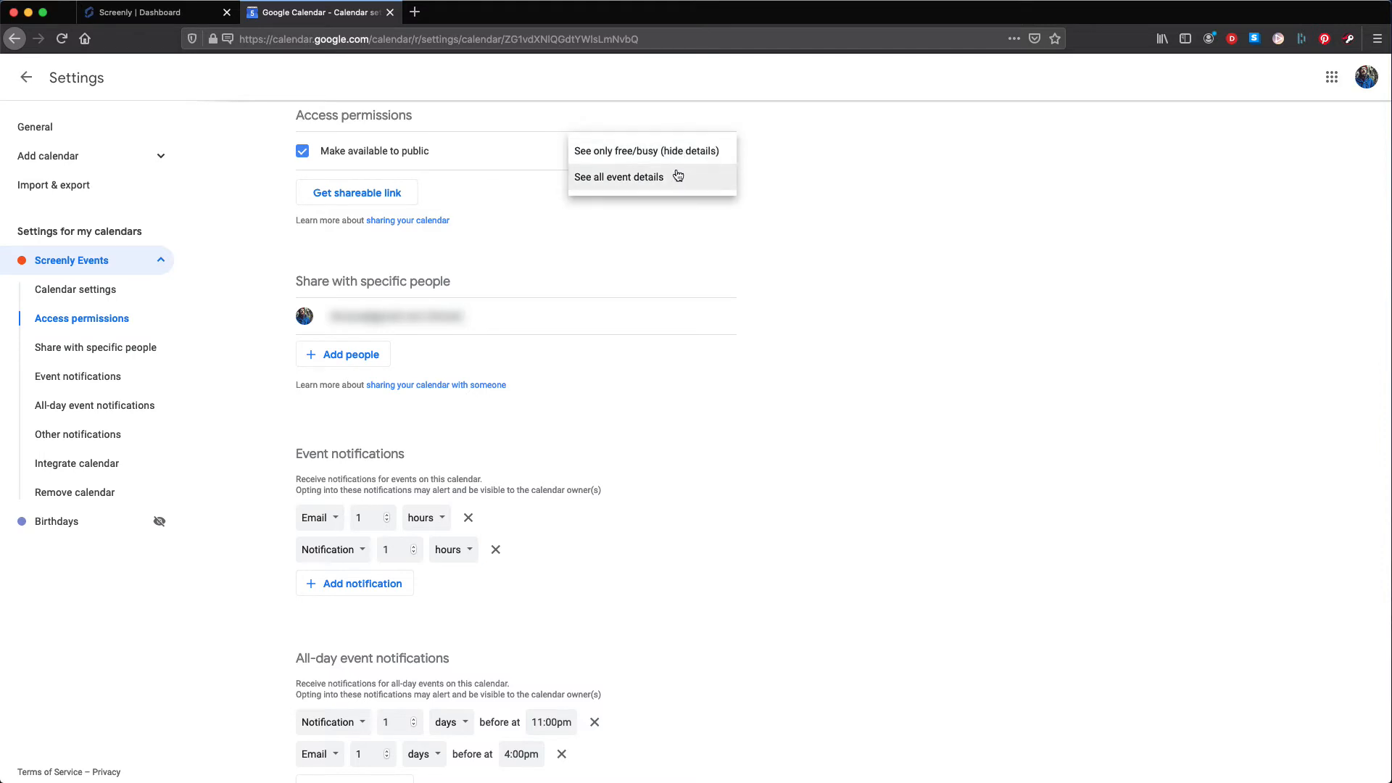
mouse_move(677, 166)
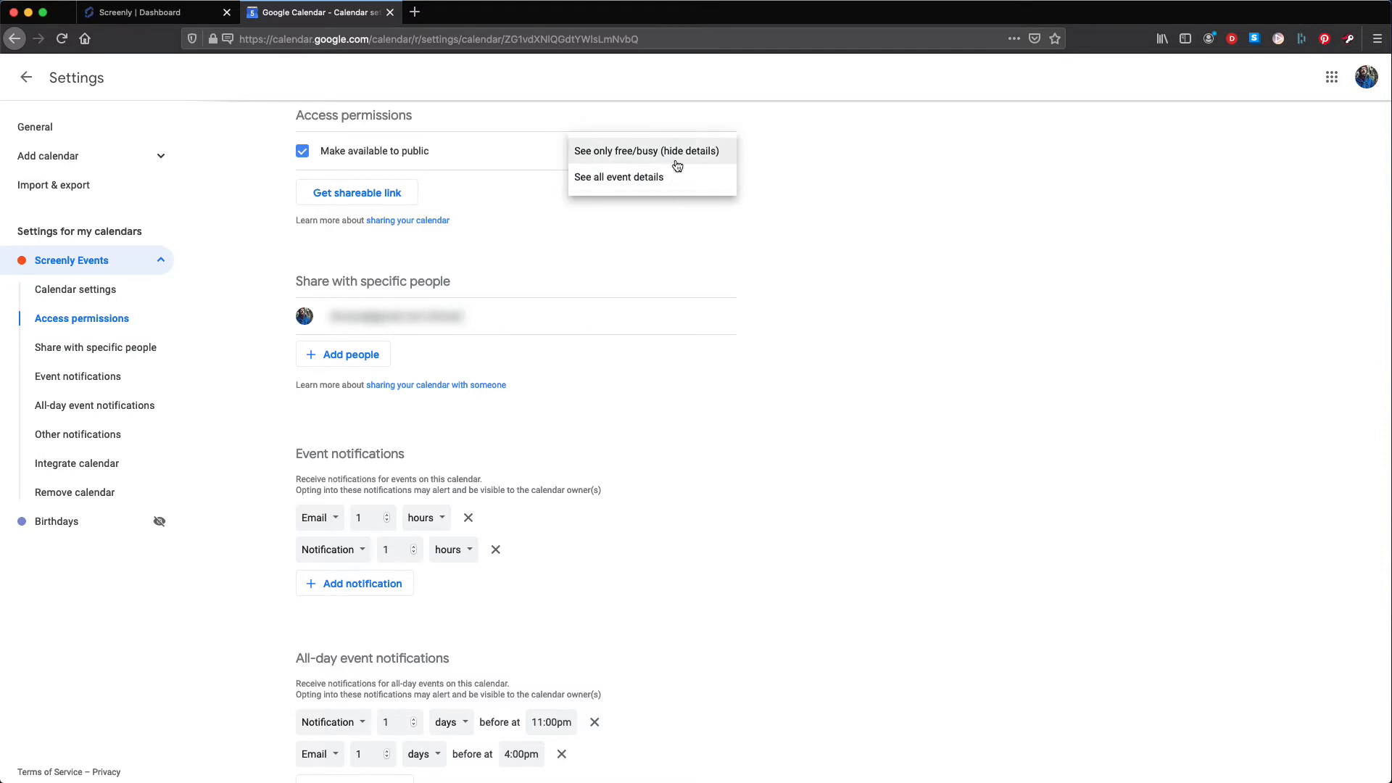
left_click(647, 150)
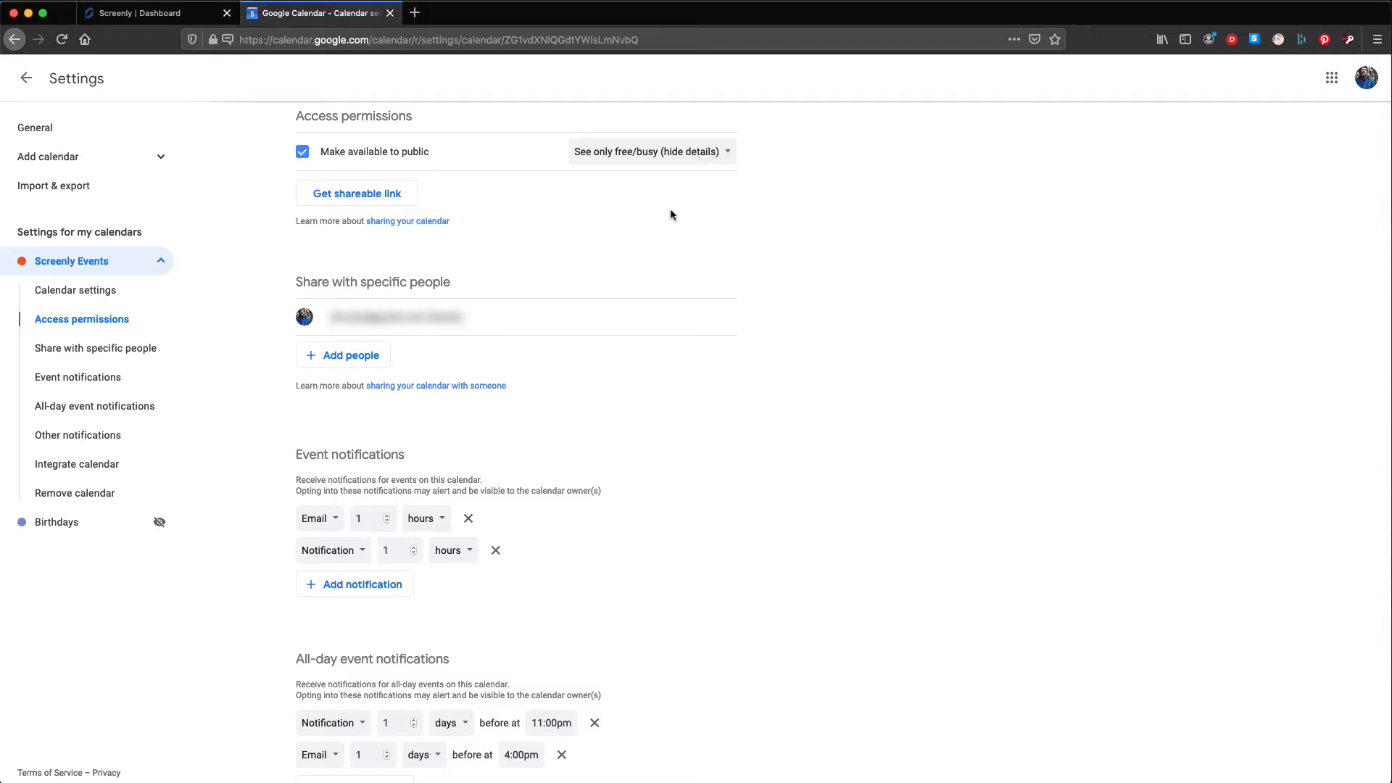
mouse_move(76, 463)
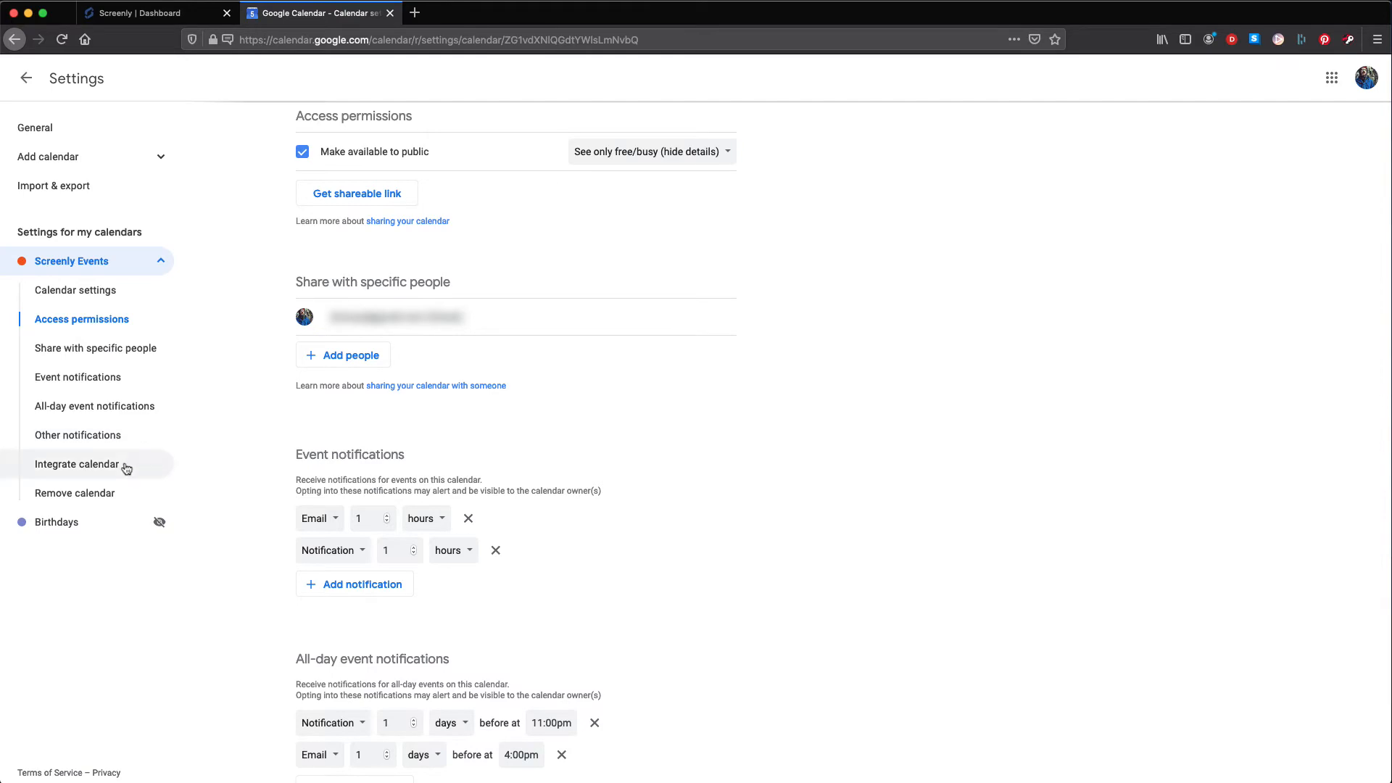
Step: Select the Screenly Events calendar's public embed URL, then return to the Screenly tab
left_click(77, 464)
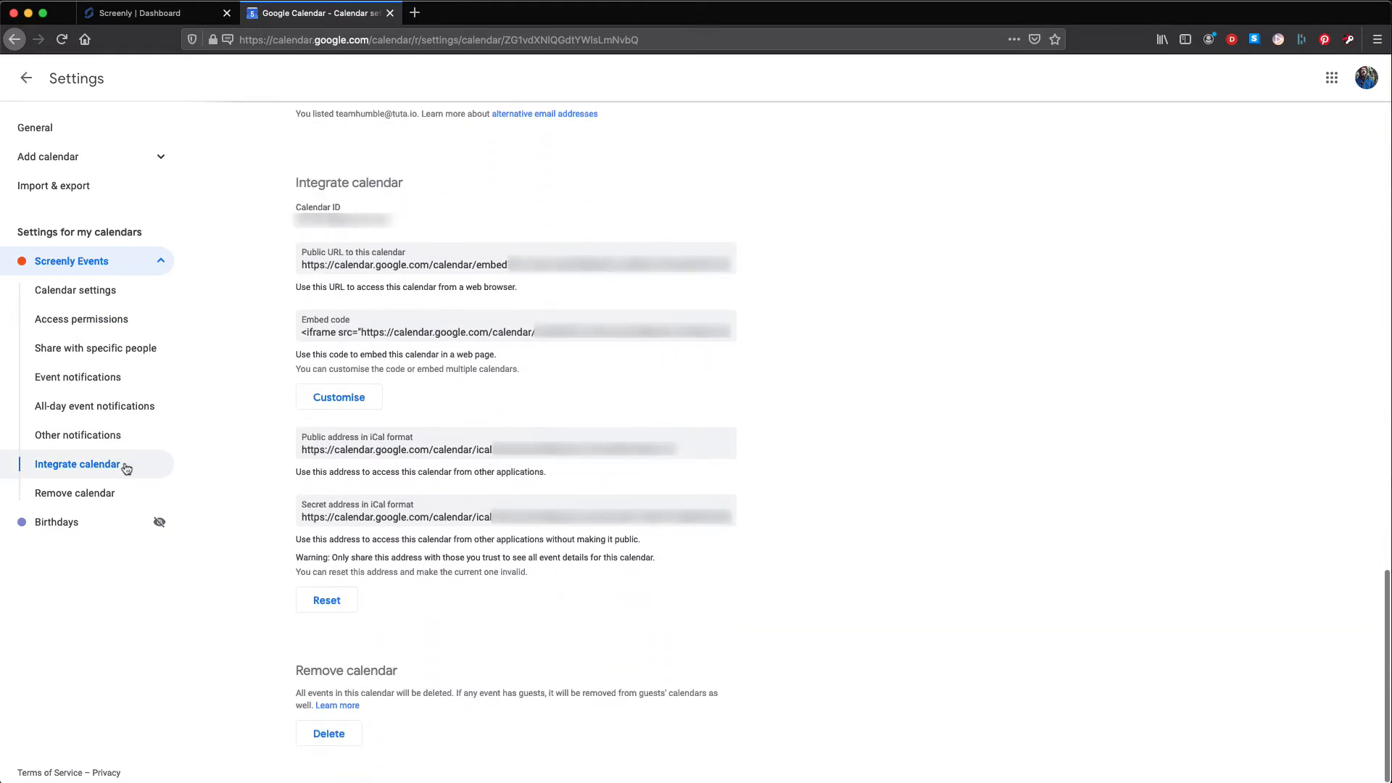
mouse_move(417, 263)
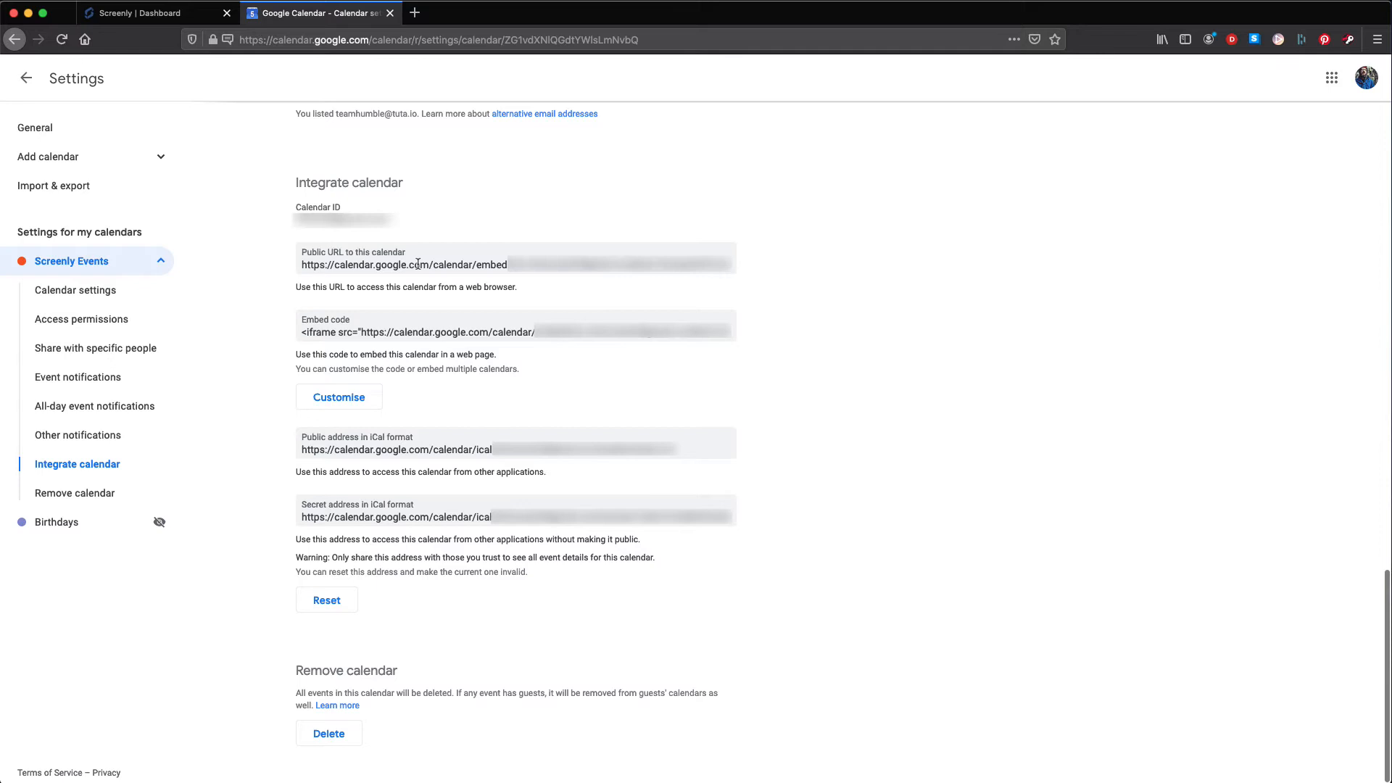
left_click(404, 264)
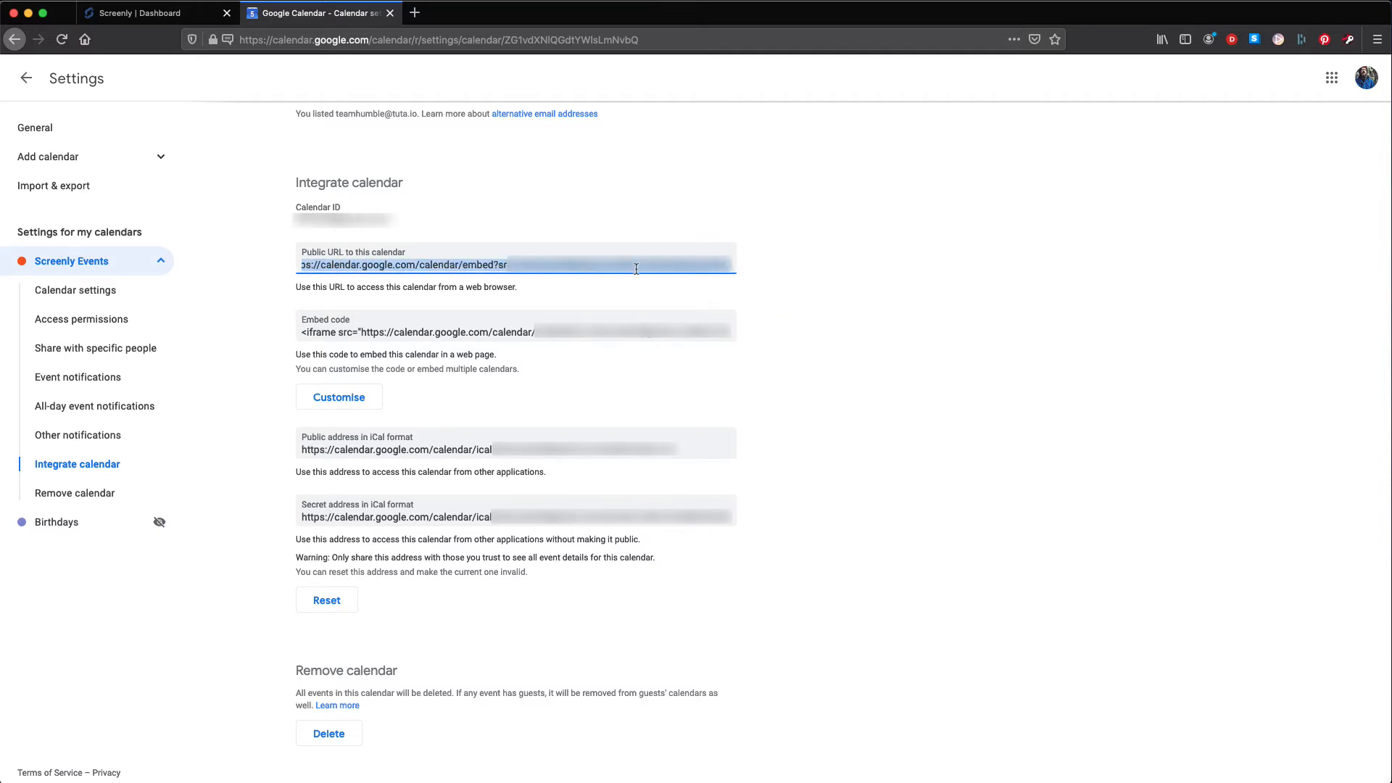
left_click(146, 13)
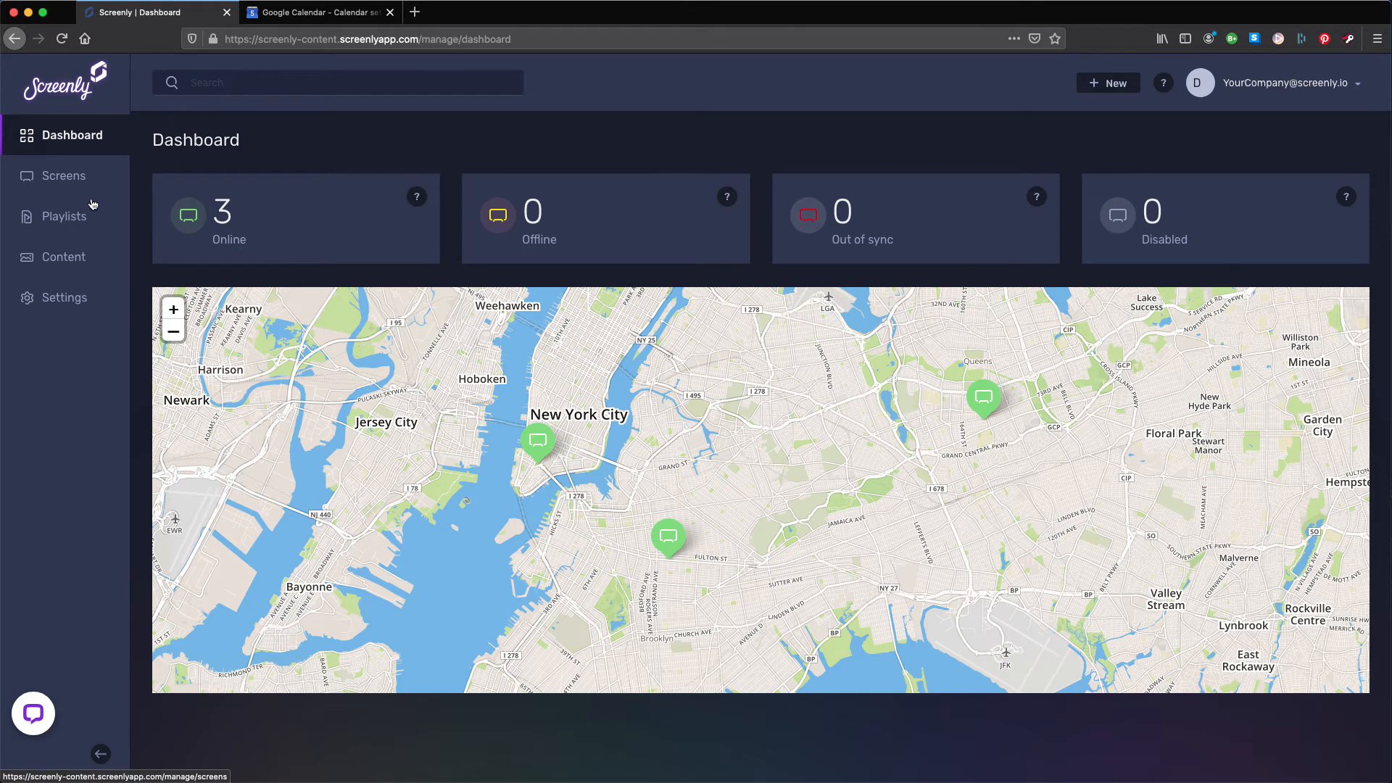
Step: Add the calendar's /embed?src=... URL as new web content in Screenly
left_click(63, 257)
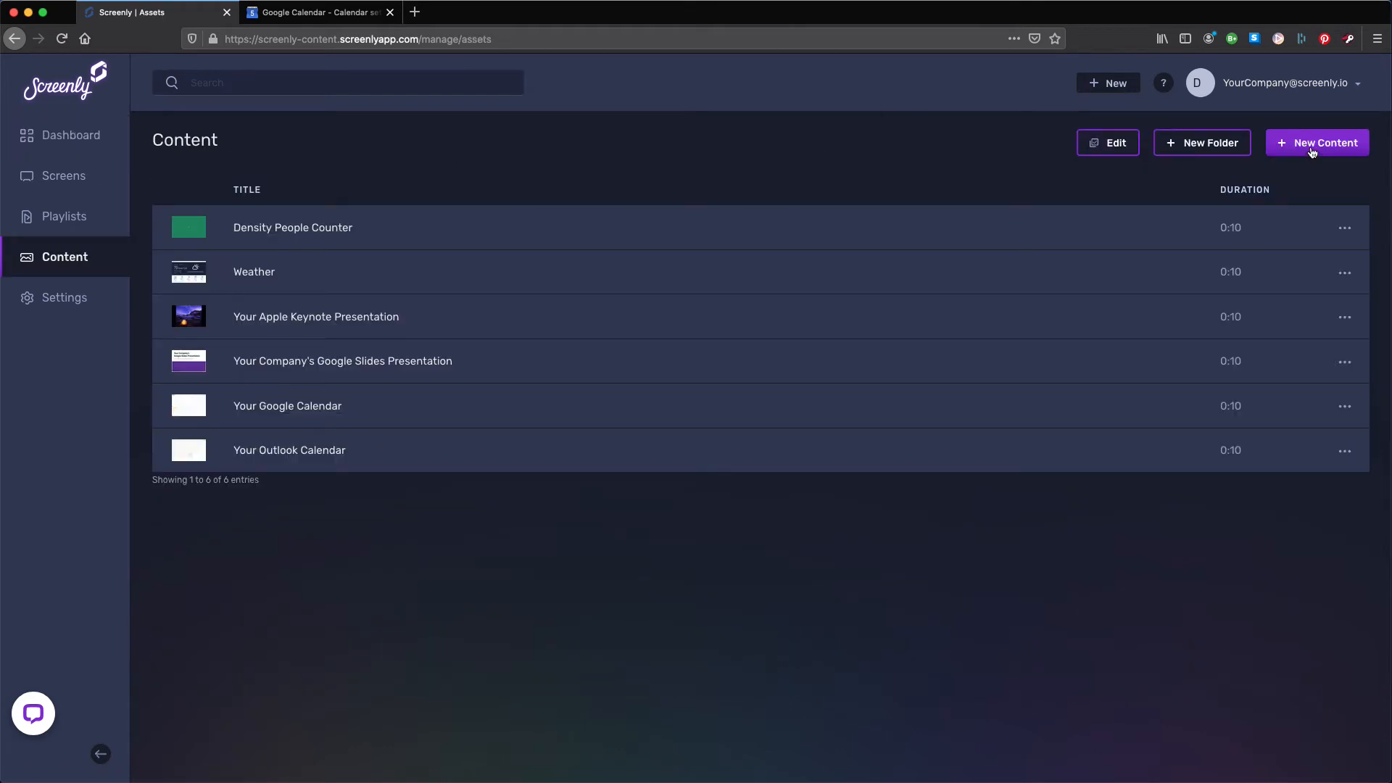
left_click(1317, 142)
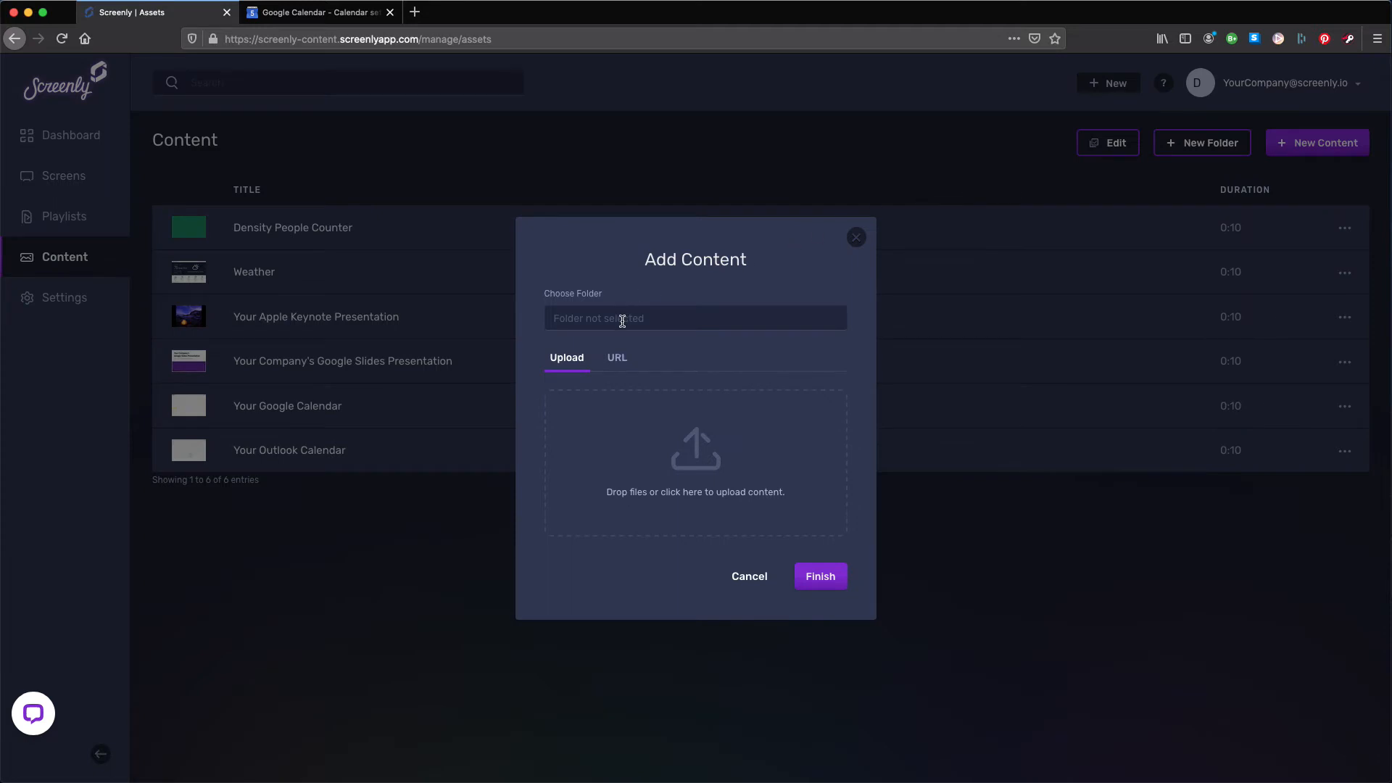
left_click(616, 356)
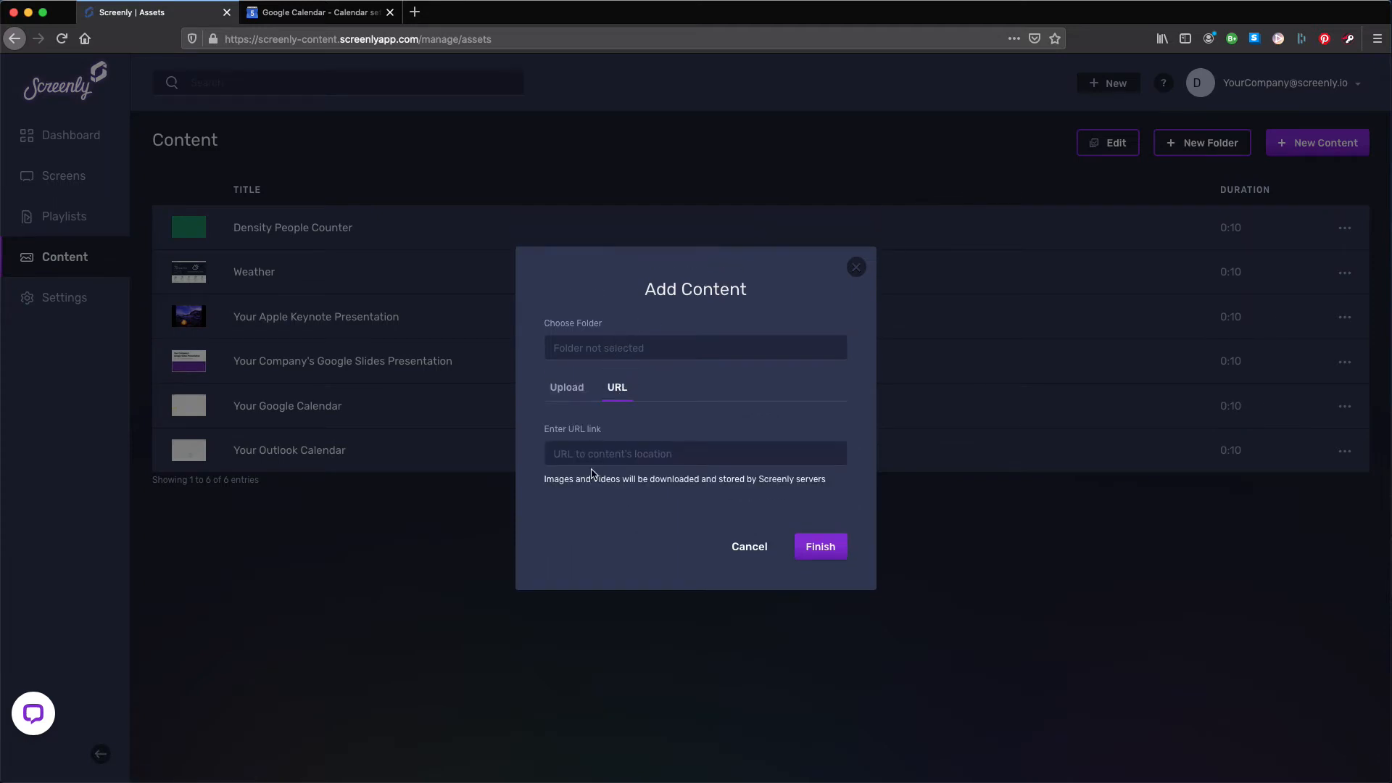
type("/embed?src=...&ctz=Europe%2FLondon")
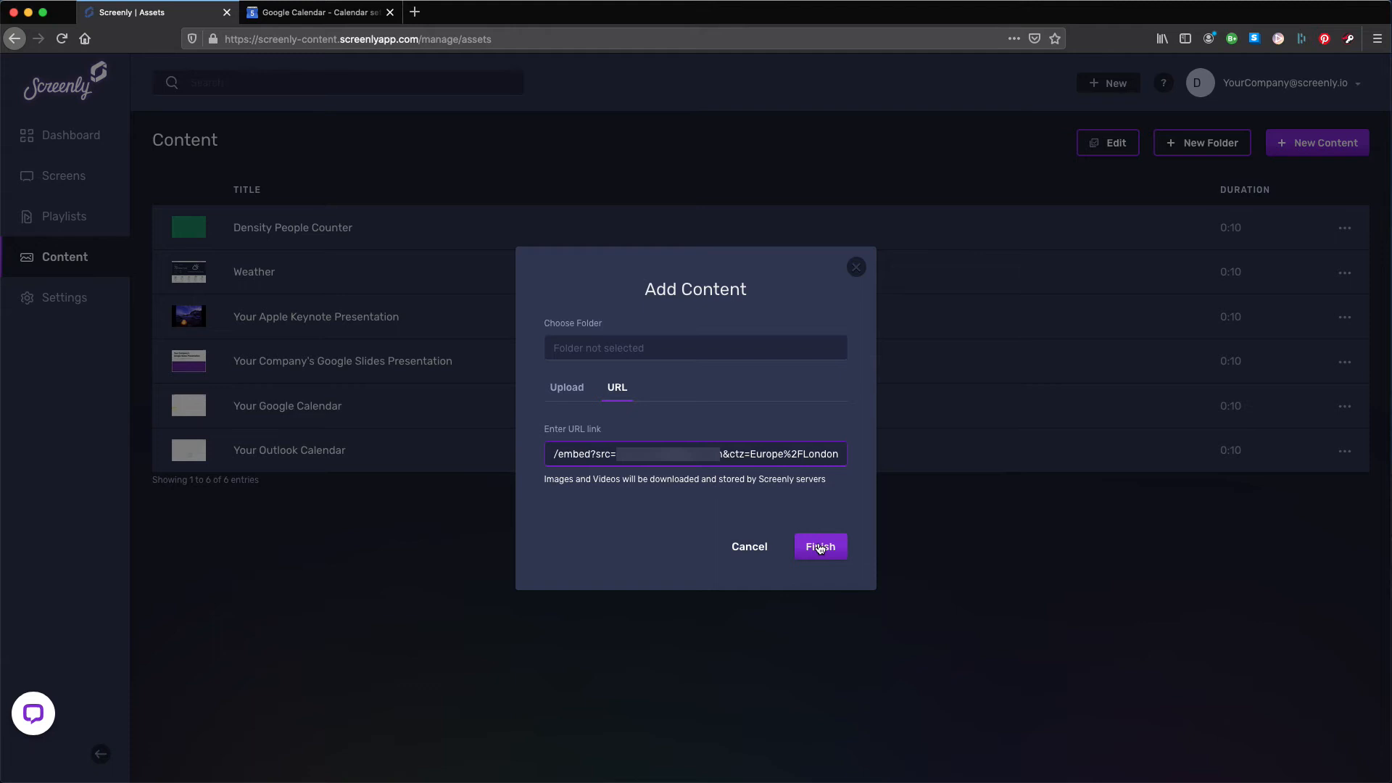
left_click(819, 546)
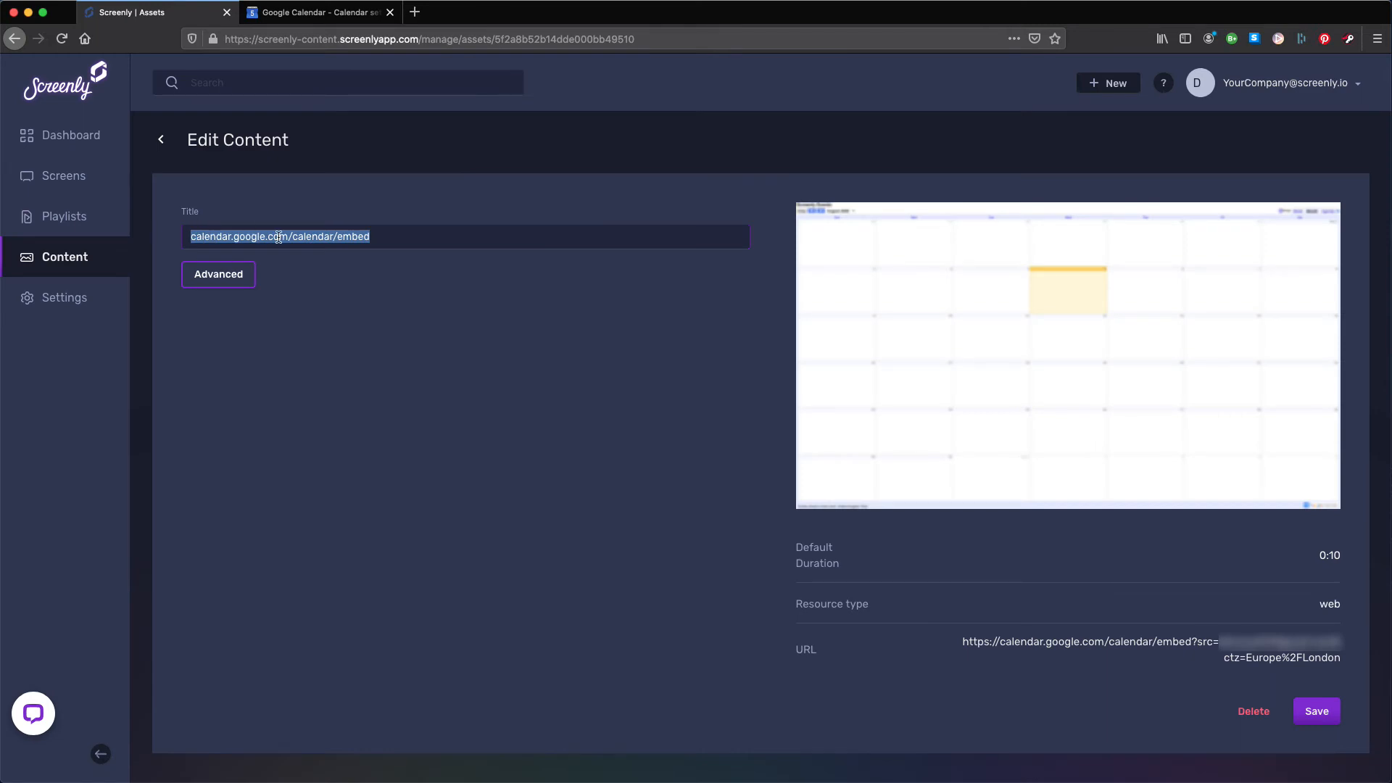
Step: Title the calendar content 'my calendar here' and save it
type("my calendar here")
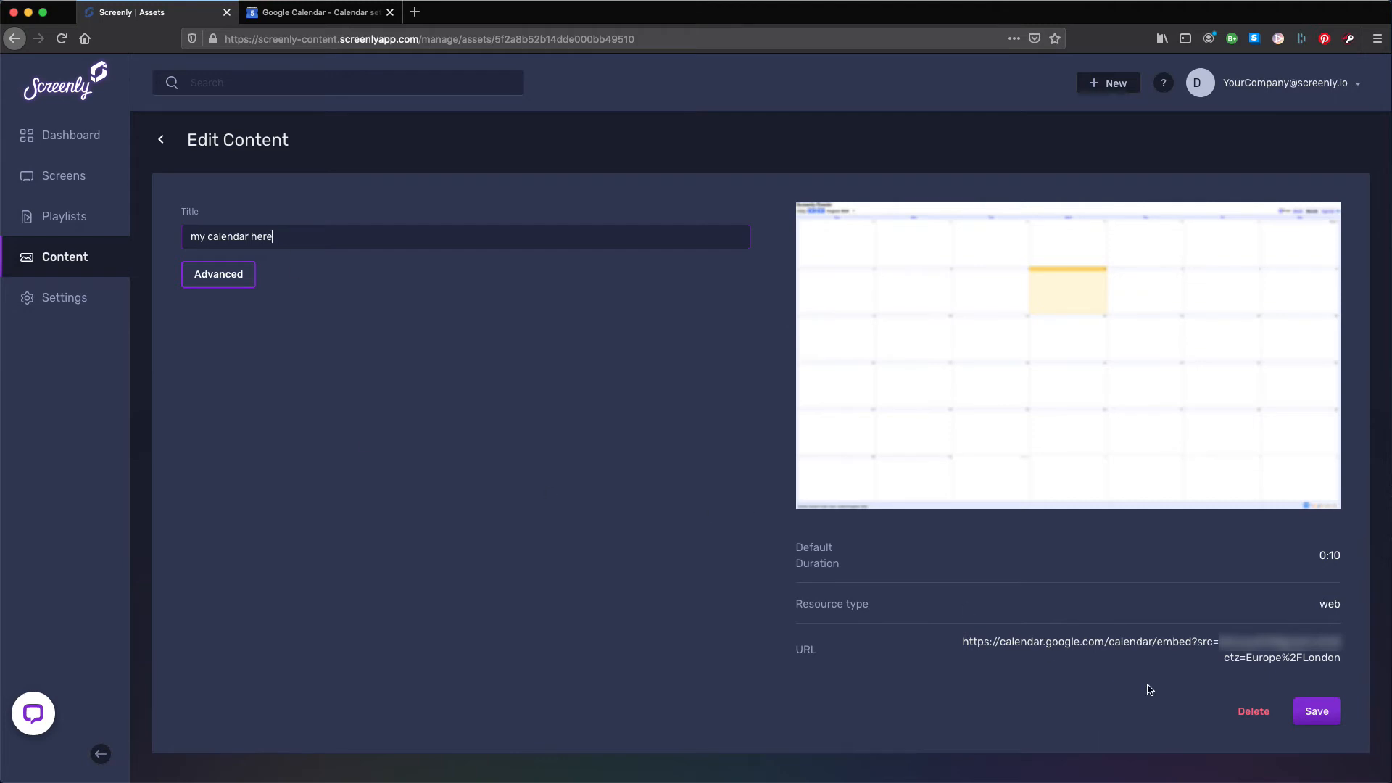
left_click(1316, 710)
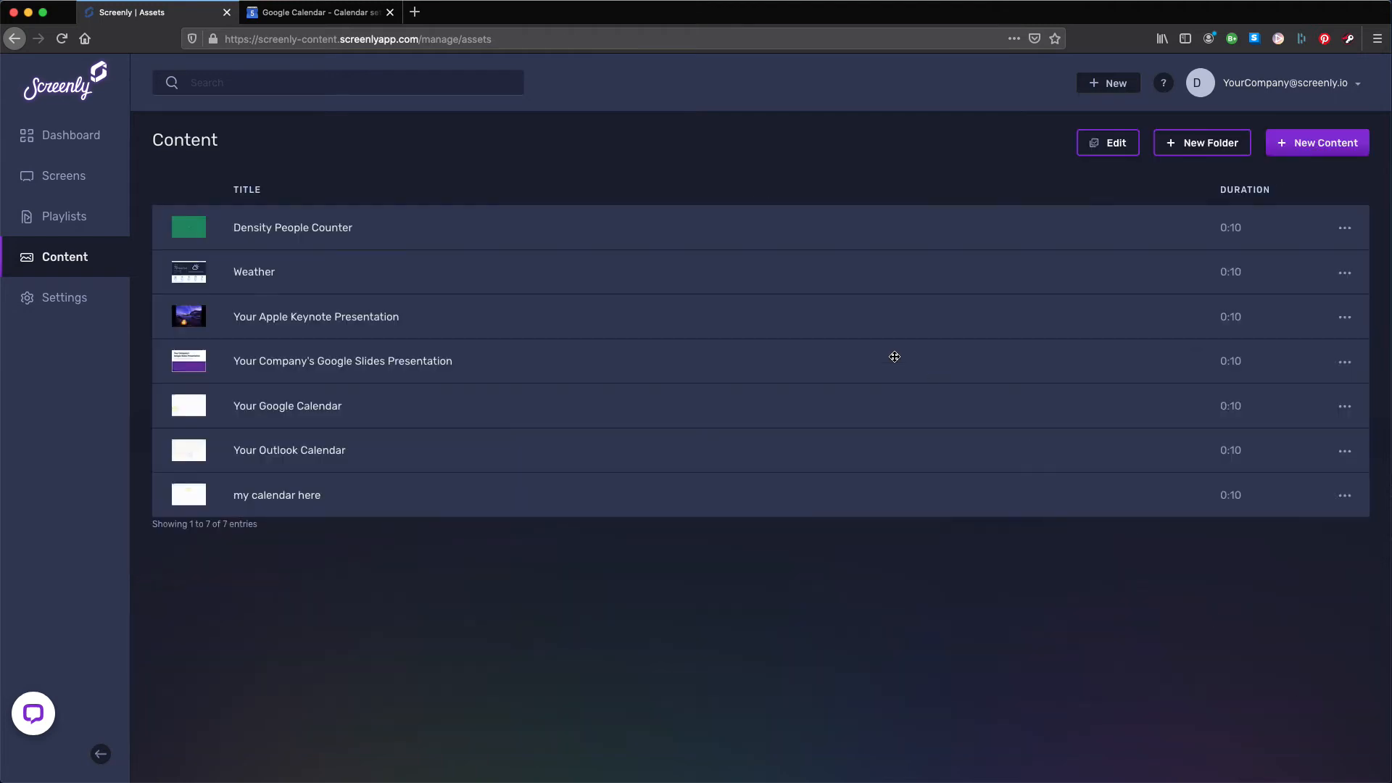
mouse_move(277, 120)
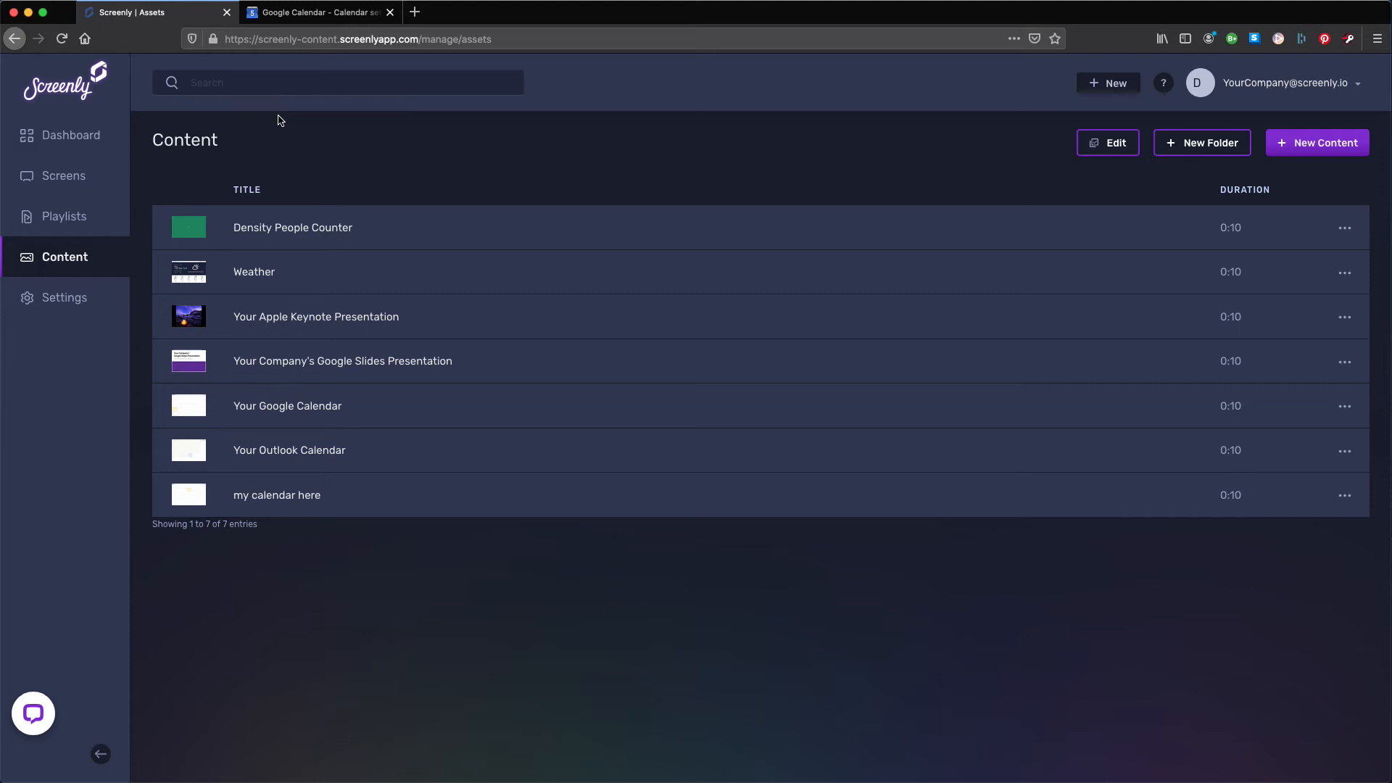
mouse_move(244, 116)
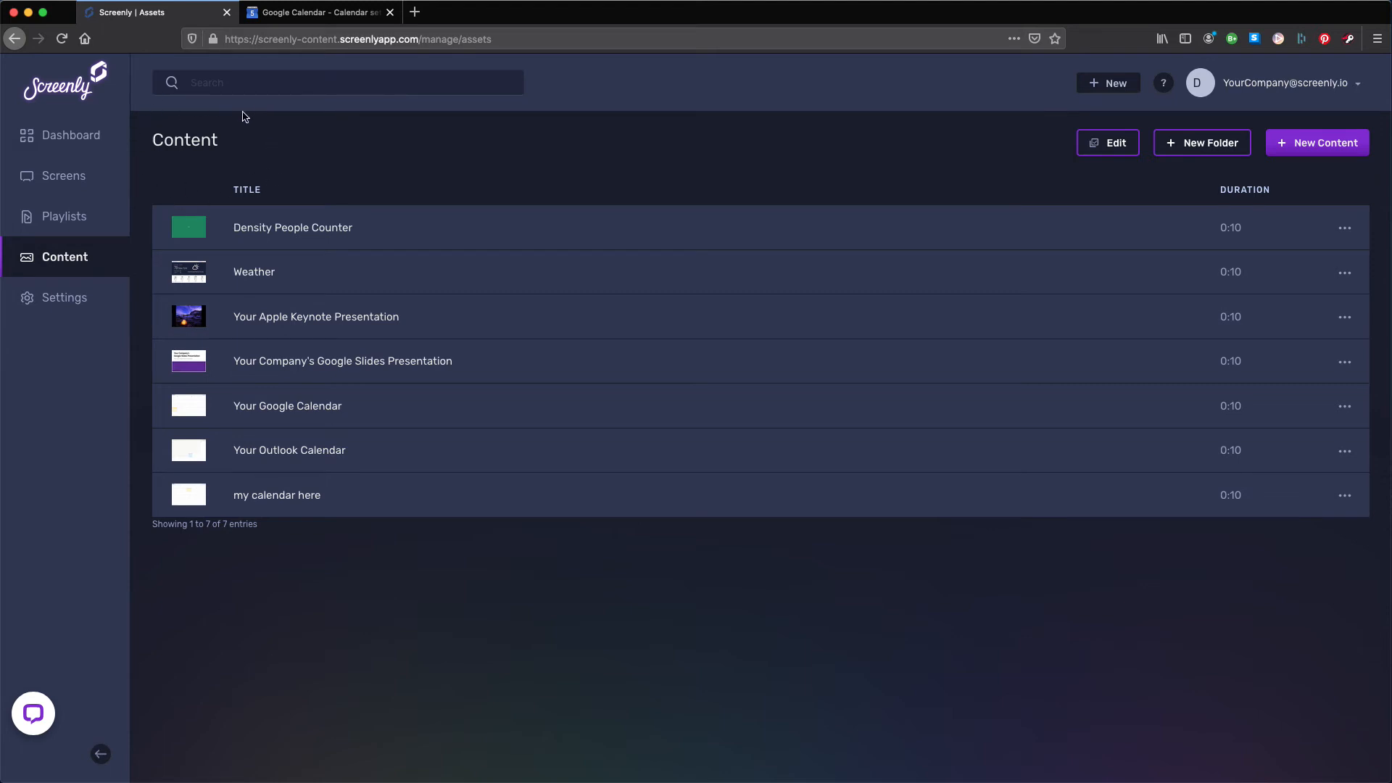
mouse_move(296, 173)
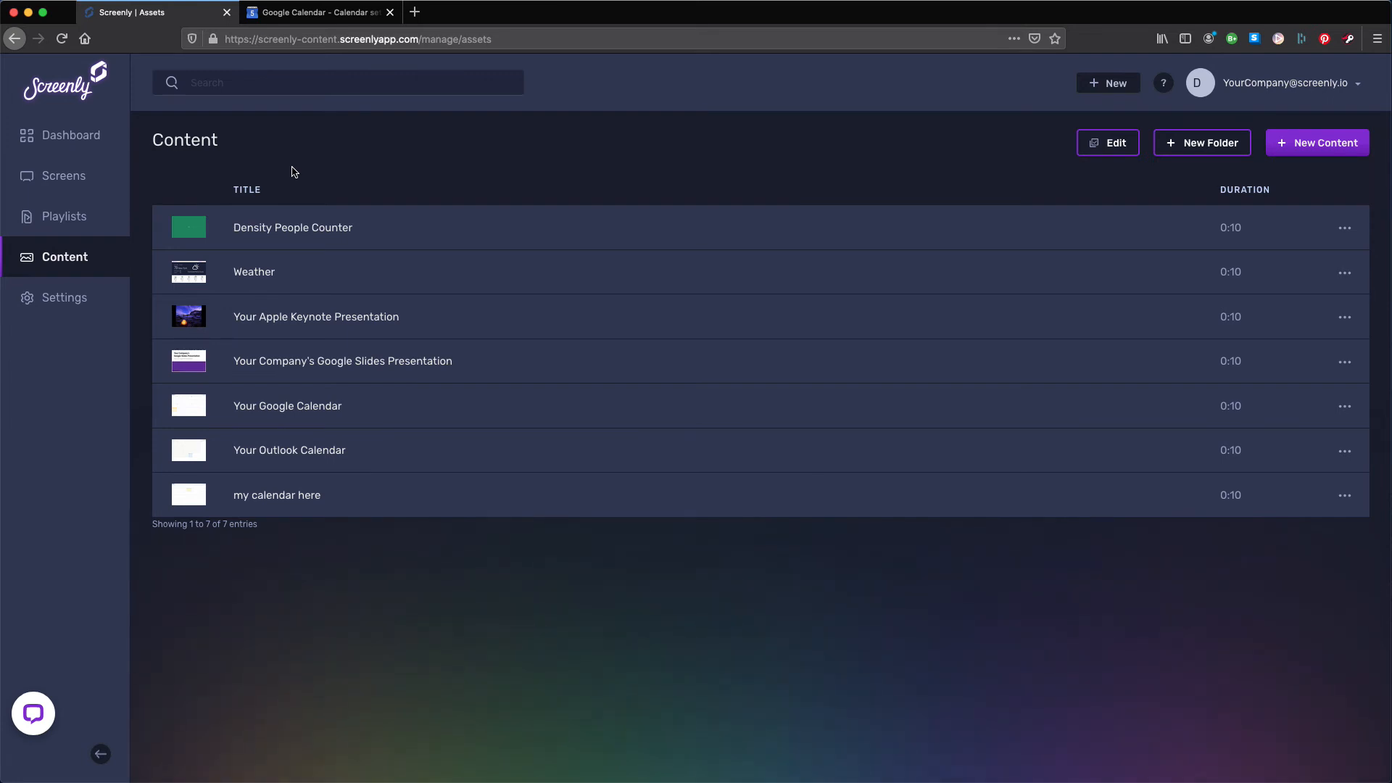
mouse_move(149, 177)
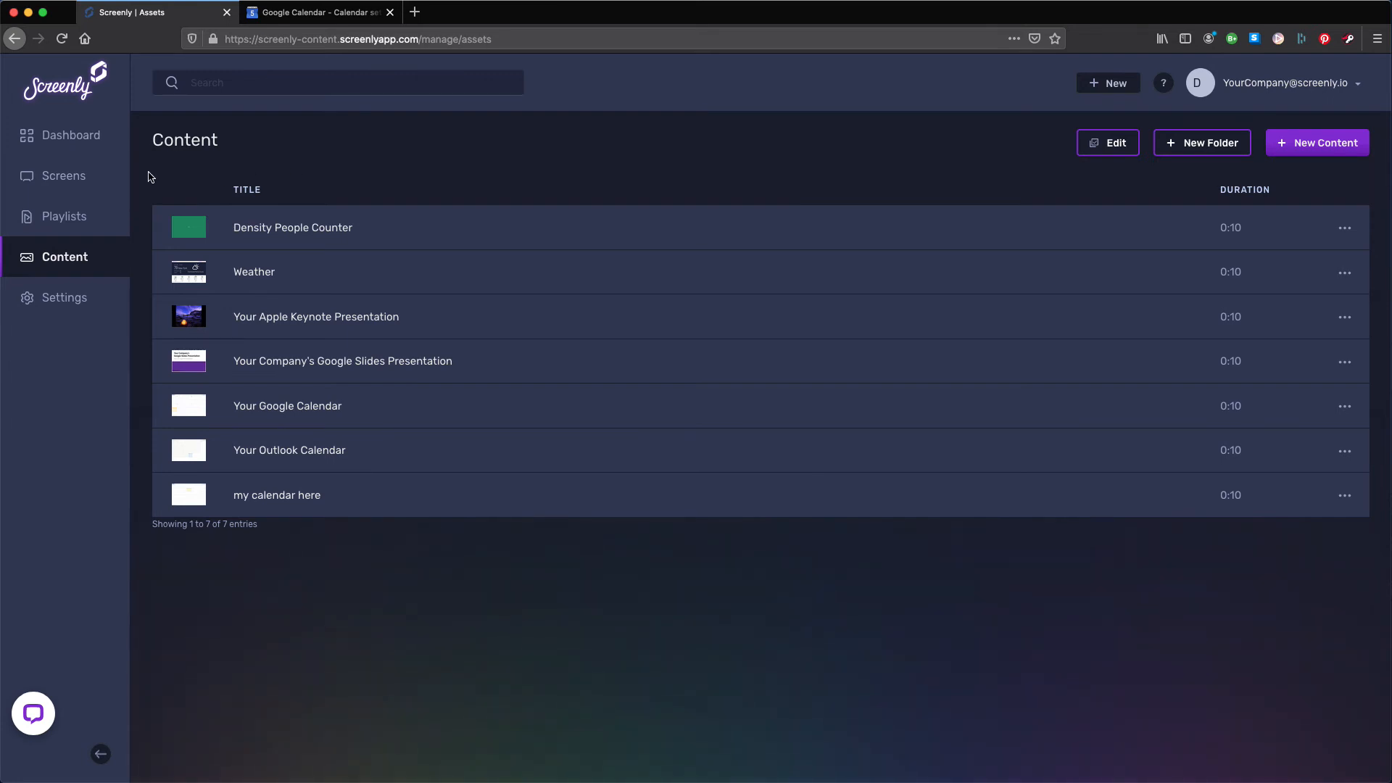
Step: Create a new playlist containing the 'my calendar here' content
left_click(63, 216)
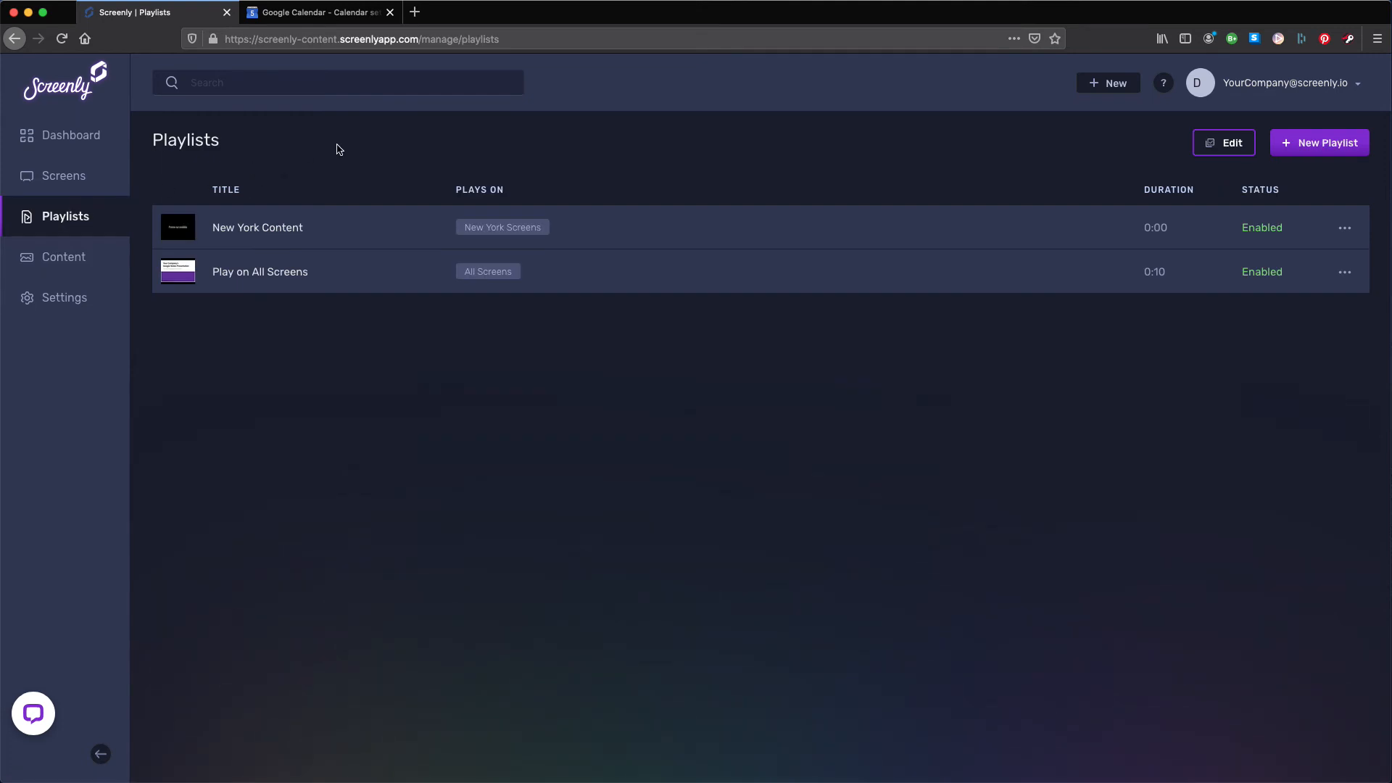
mouse_move(85, 228)
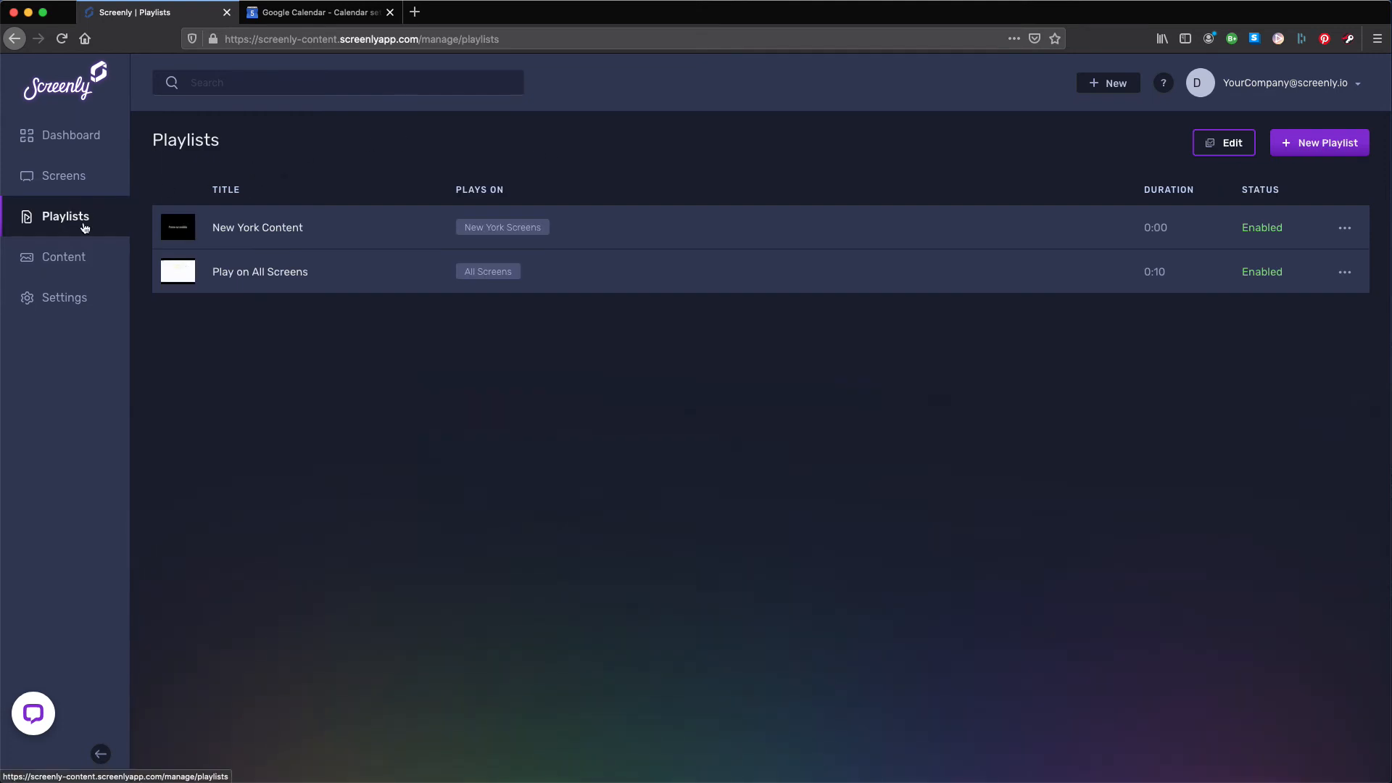
mouse_move(1343, 149)
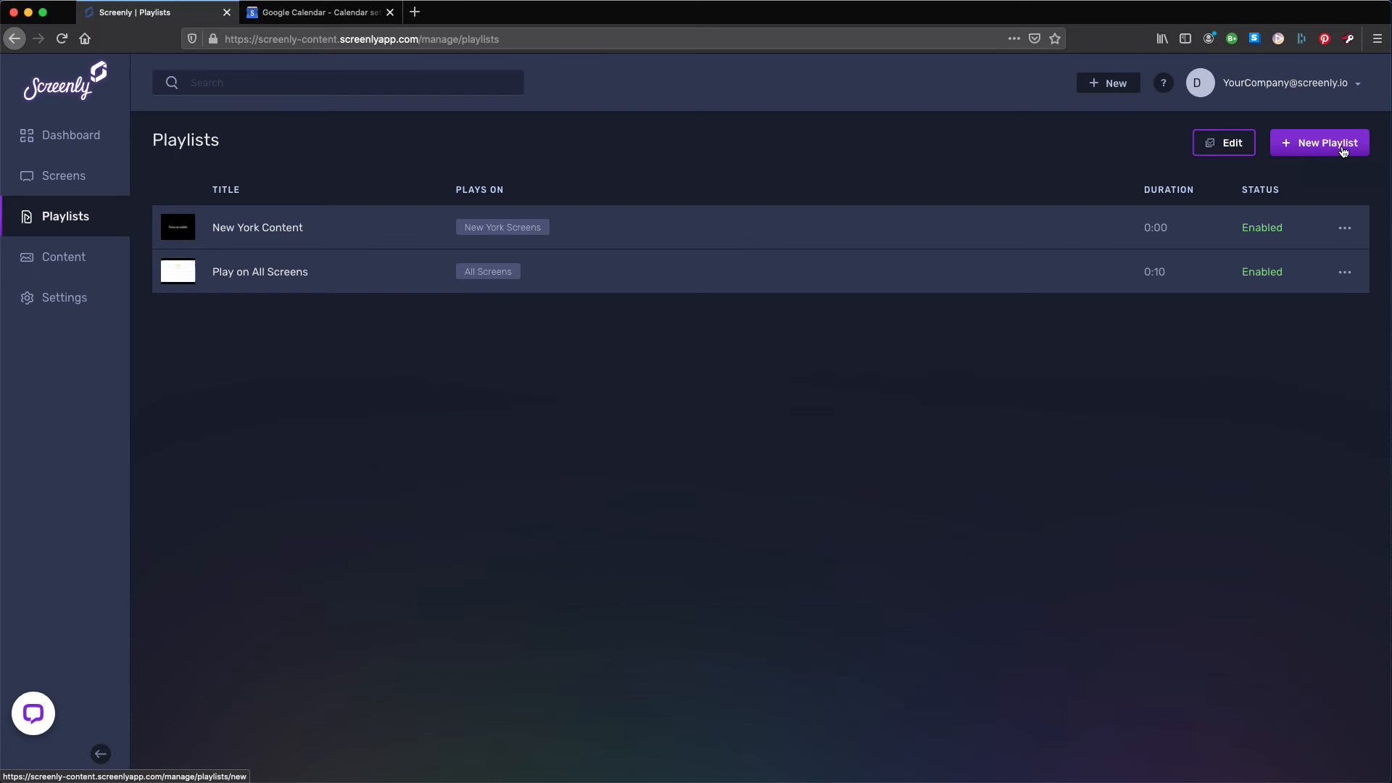
left_click(1320, 142)
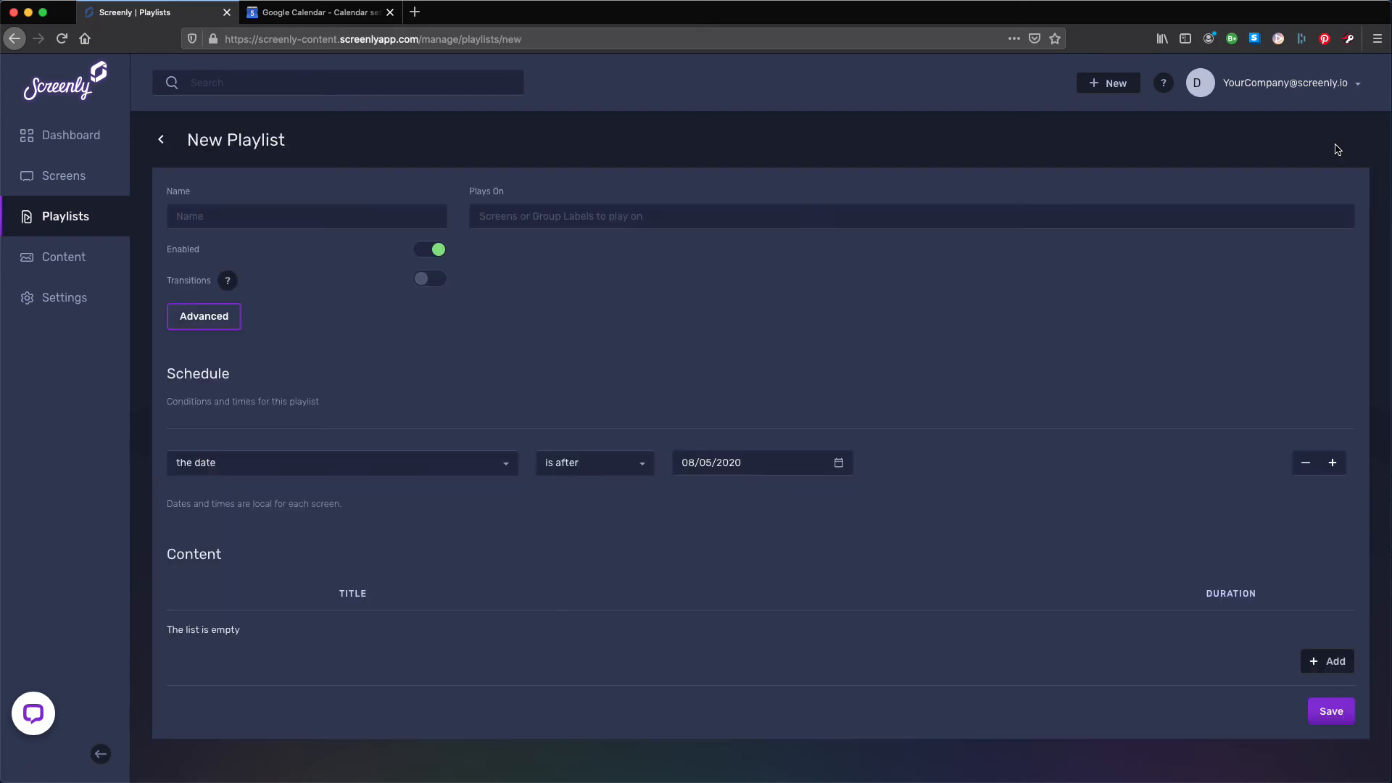
left_click(1333, 661)
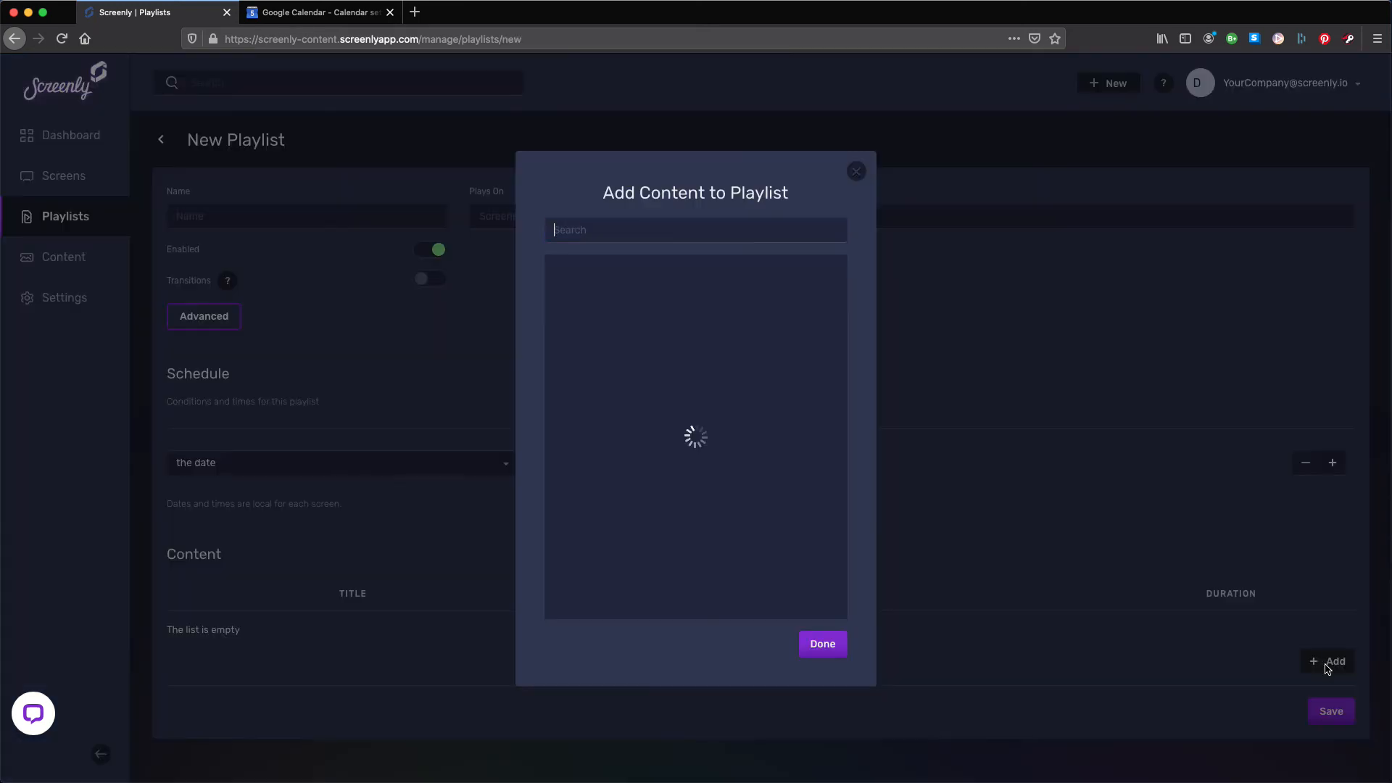
left_click(824, 542)
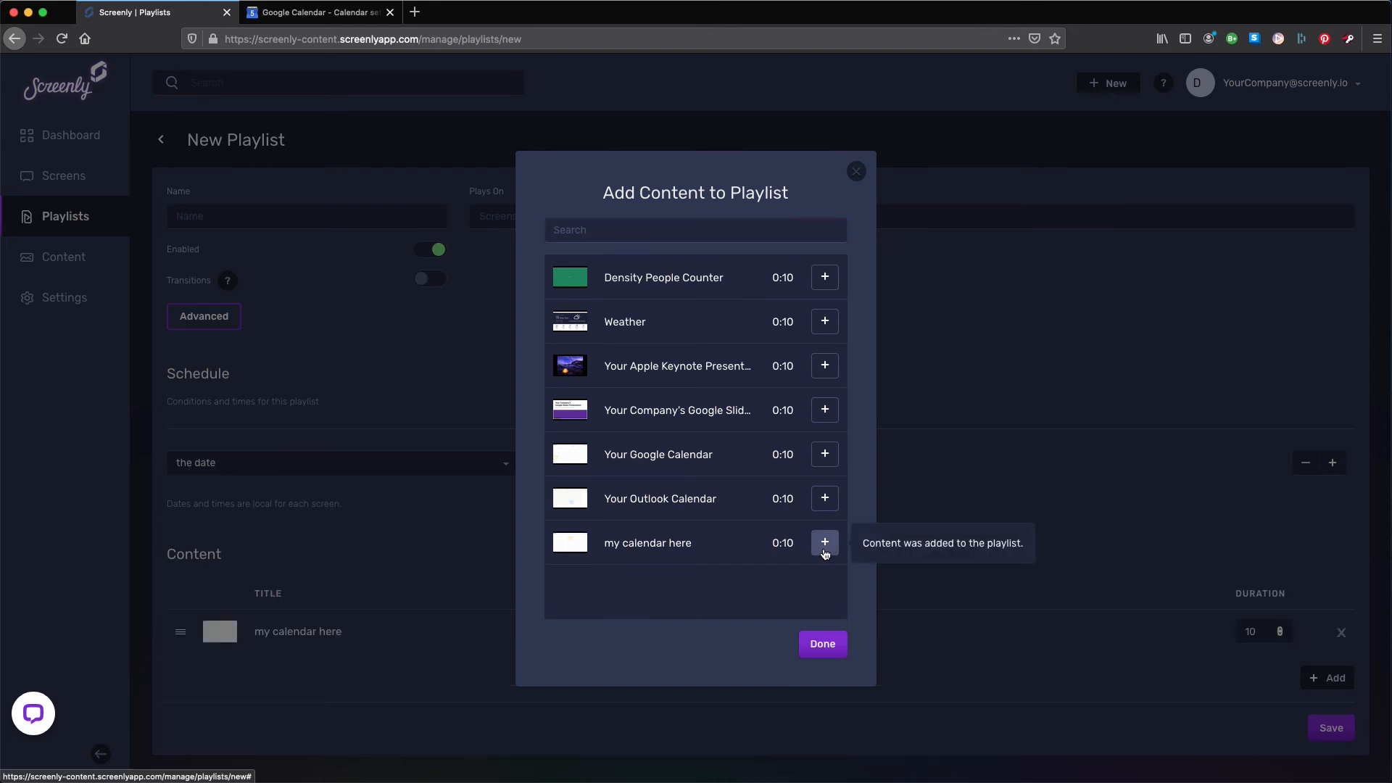
left_click(822, 644)
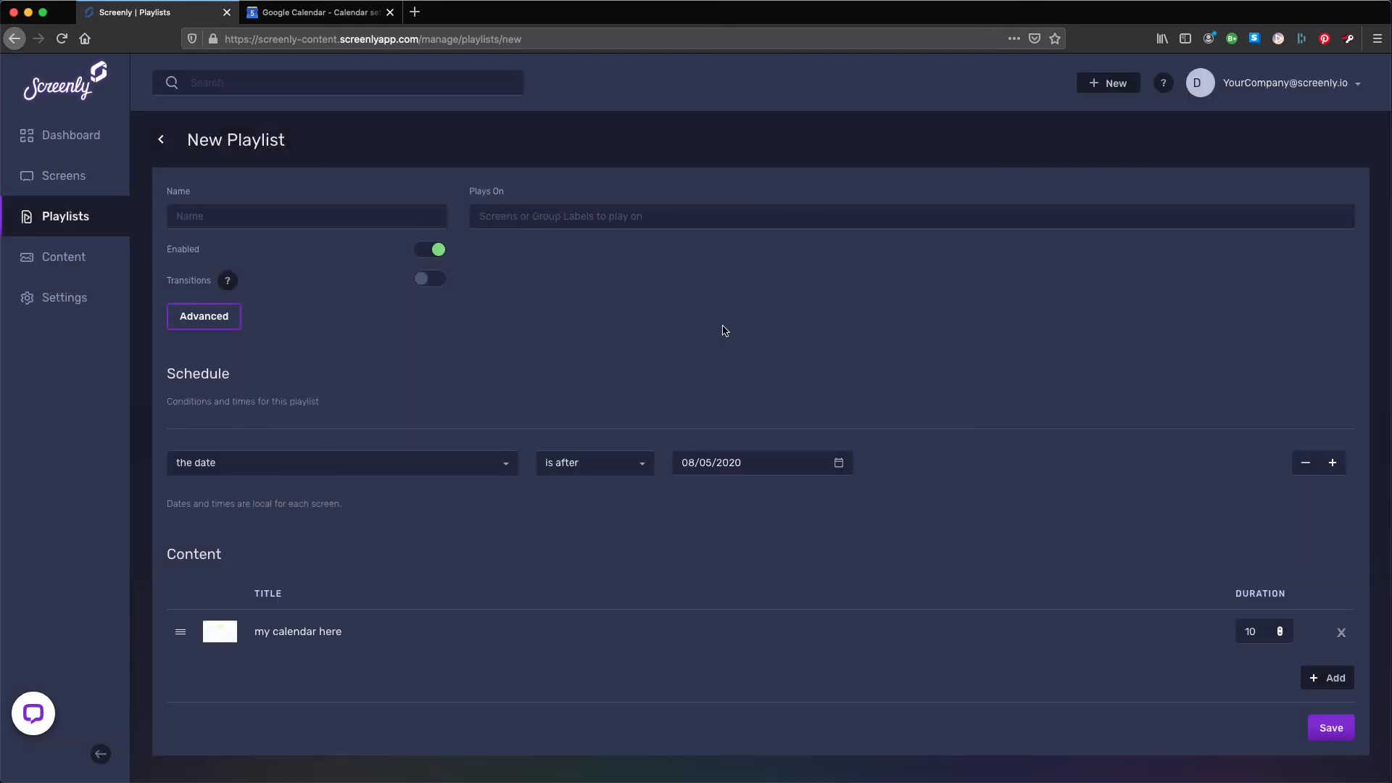
Step: Name the playlist 'calendar', set it to play on New York Screens, and save
type("calendar")
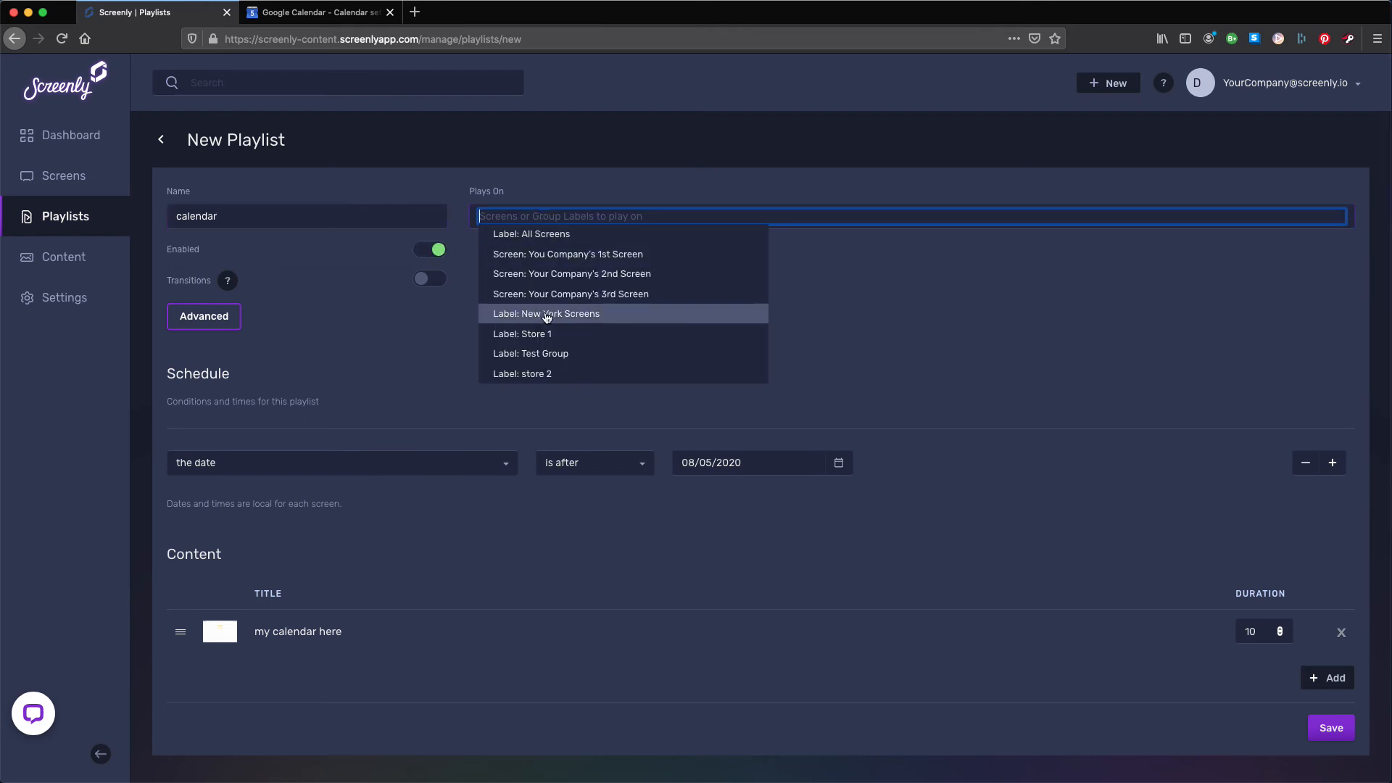
left_click(546, 313)
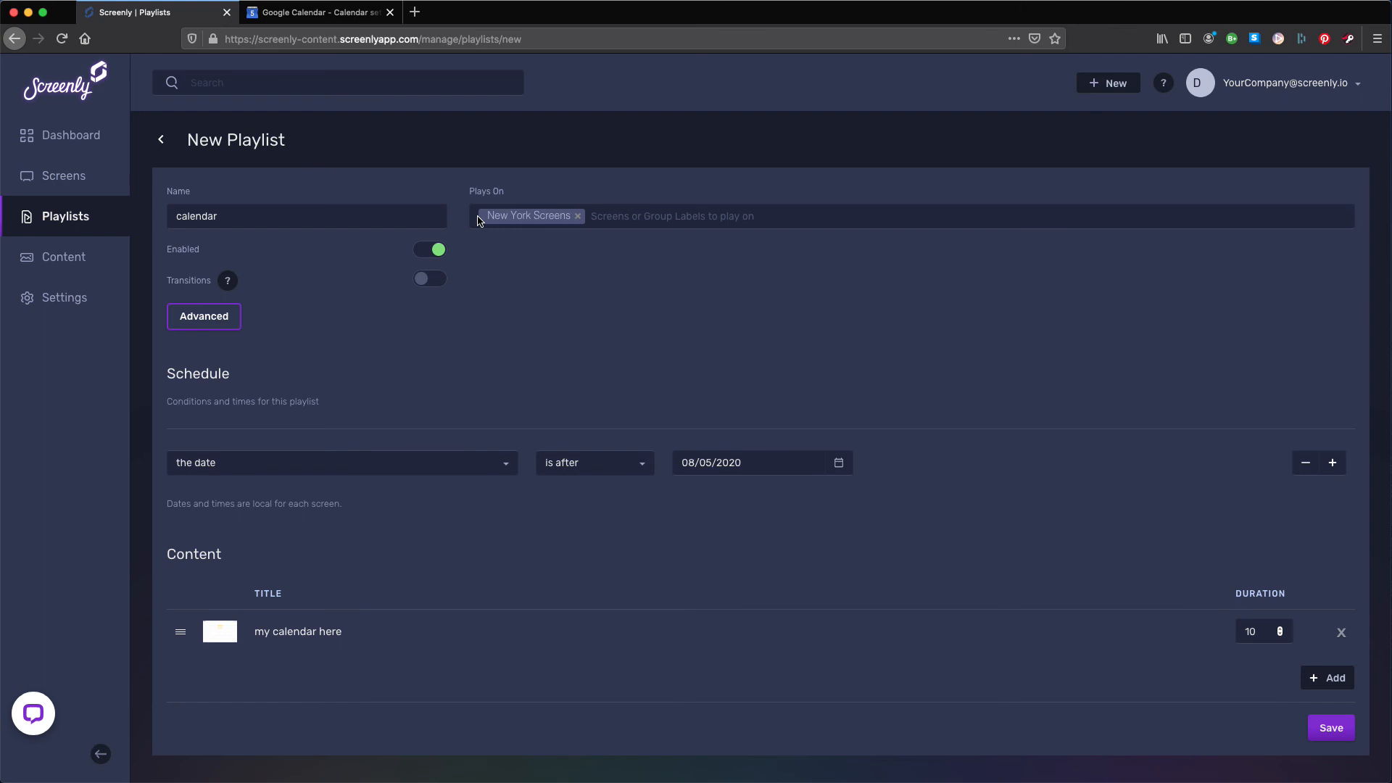
mouse_move(376, 635)
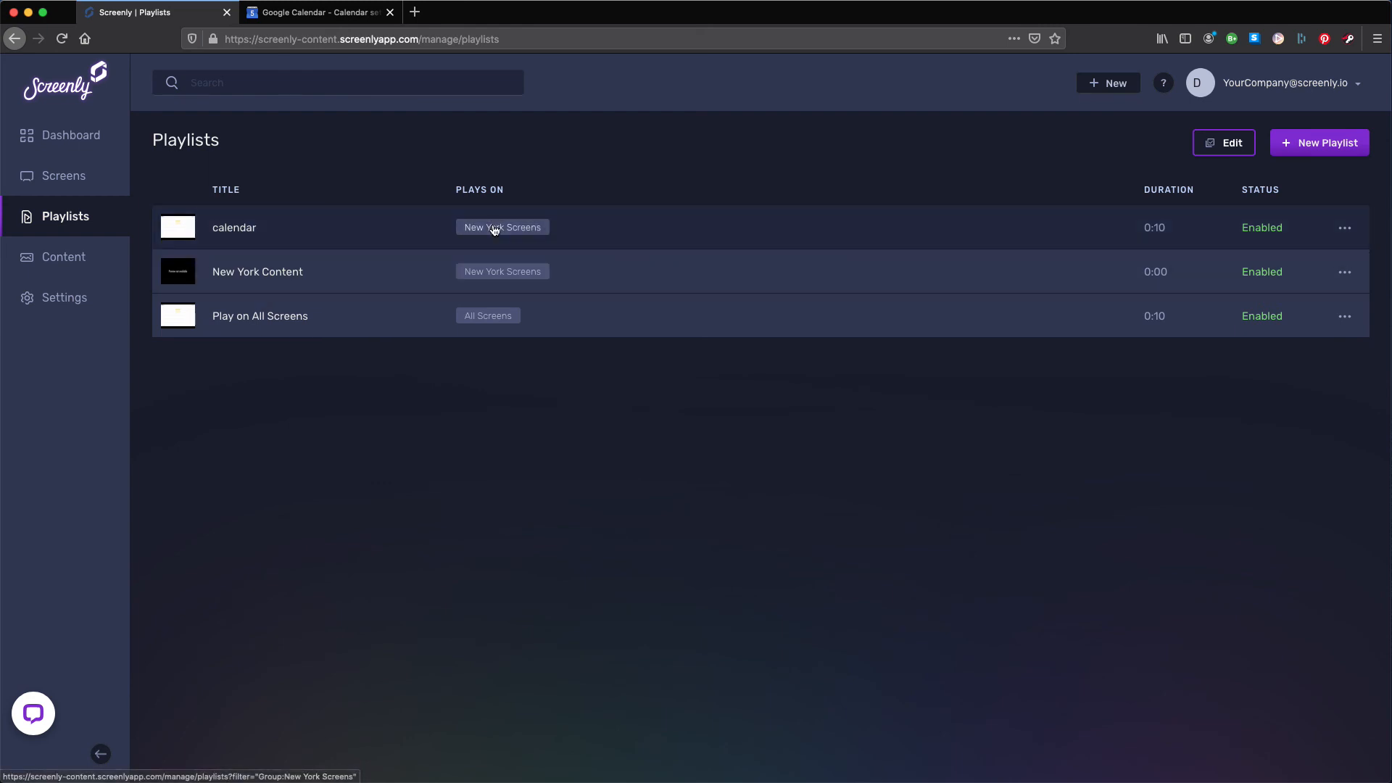
left_click(1344, 227)
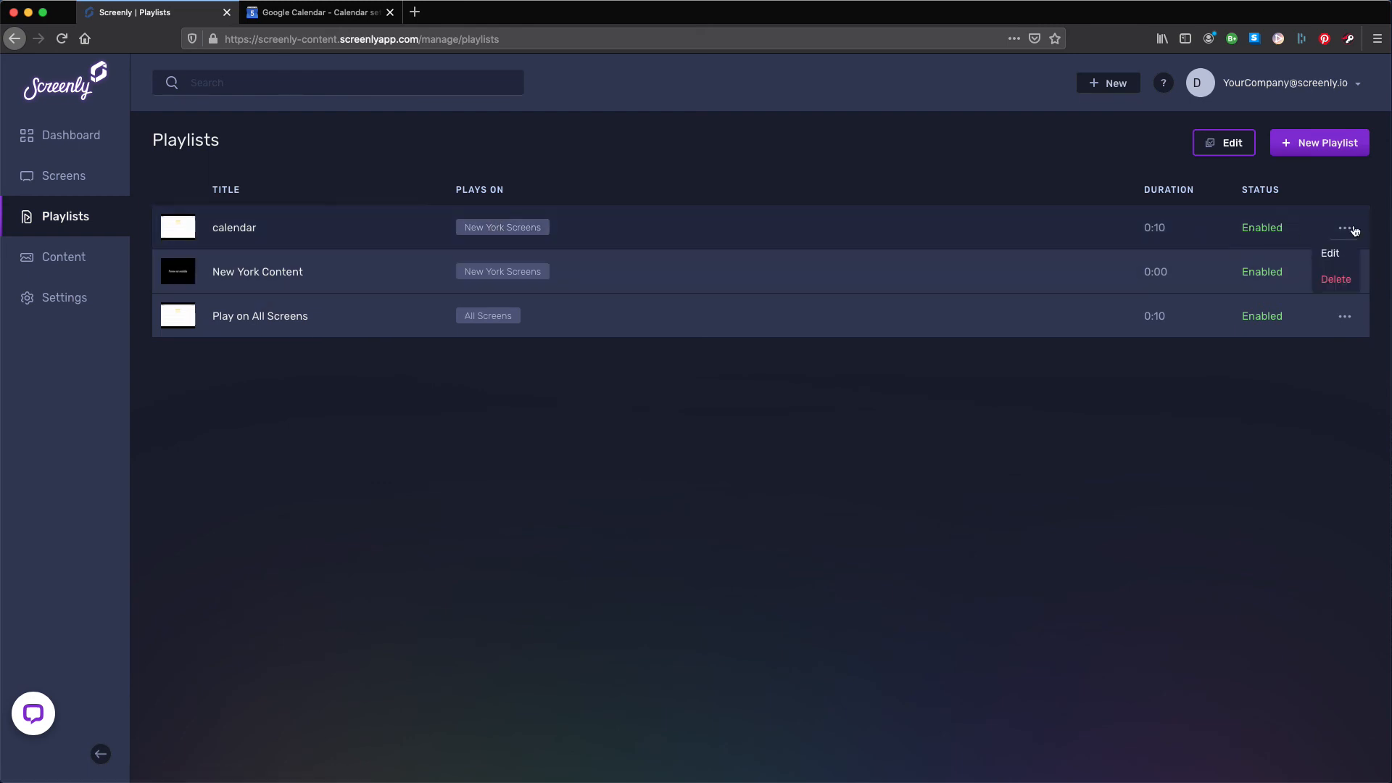